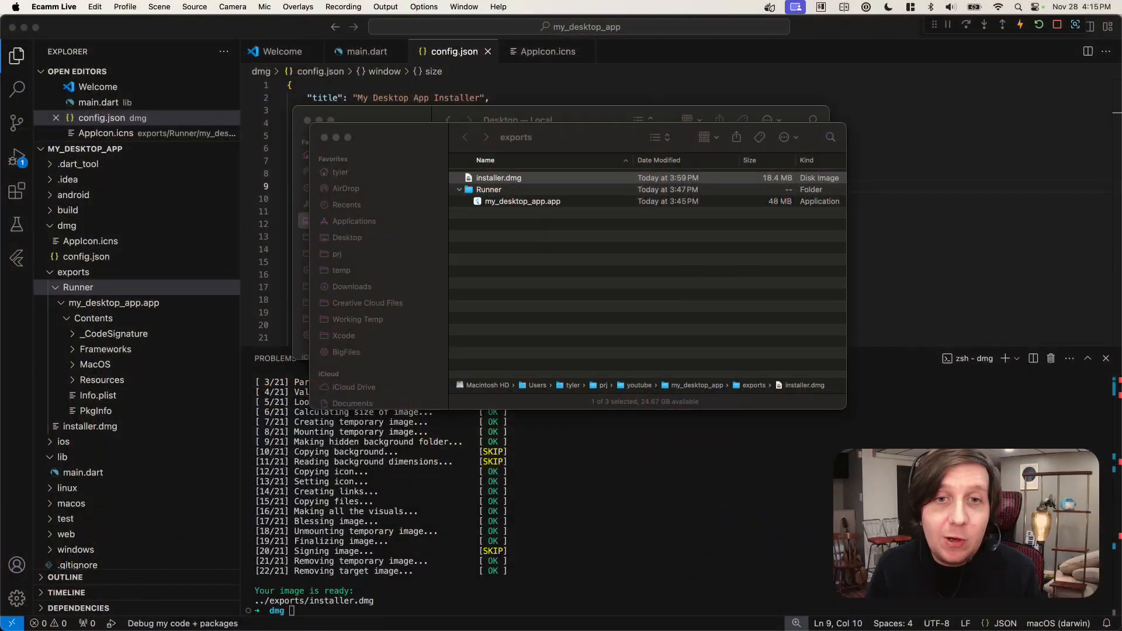
Mount installer.dmg and drag my_desktop_app.app toward the Applications folder.
click(498, 178)
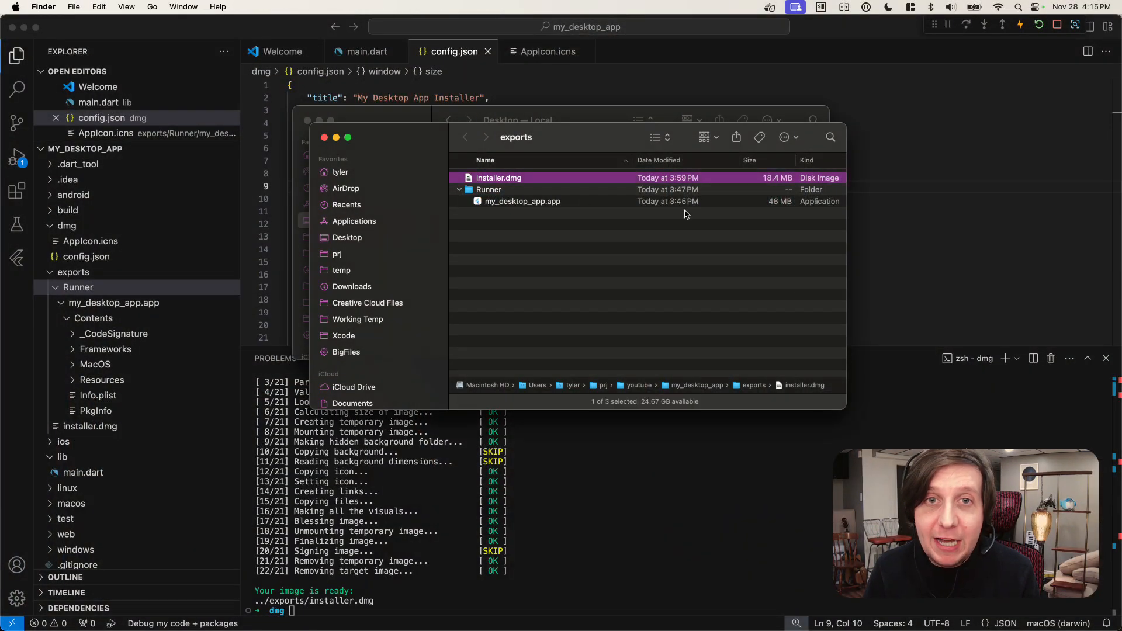
double_click(499, 177)
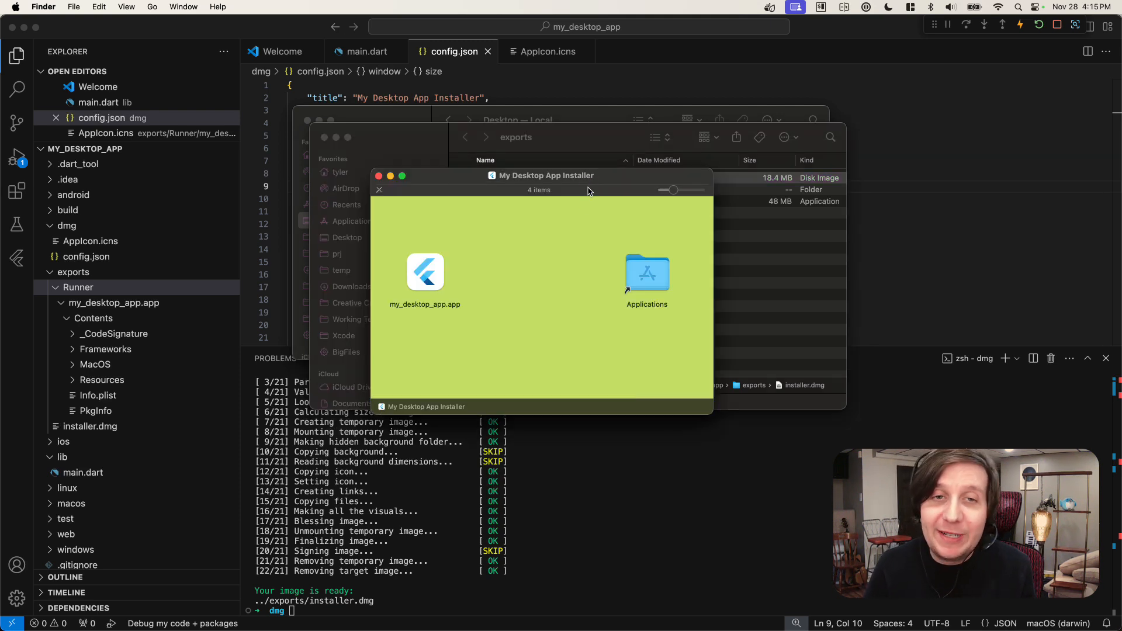
drag(425, 272, 587, 280)
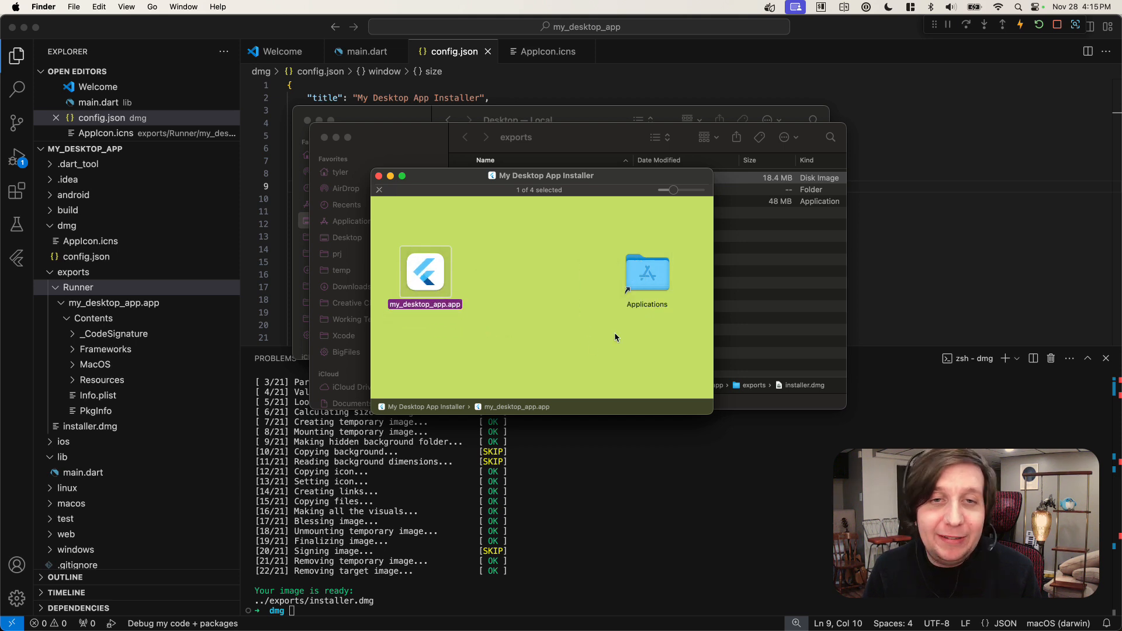
mouse_move(651, 342)
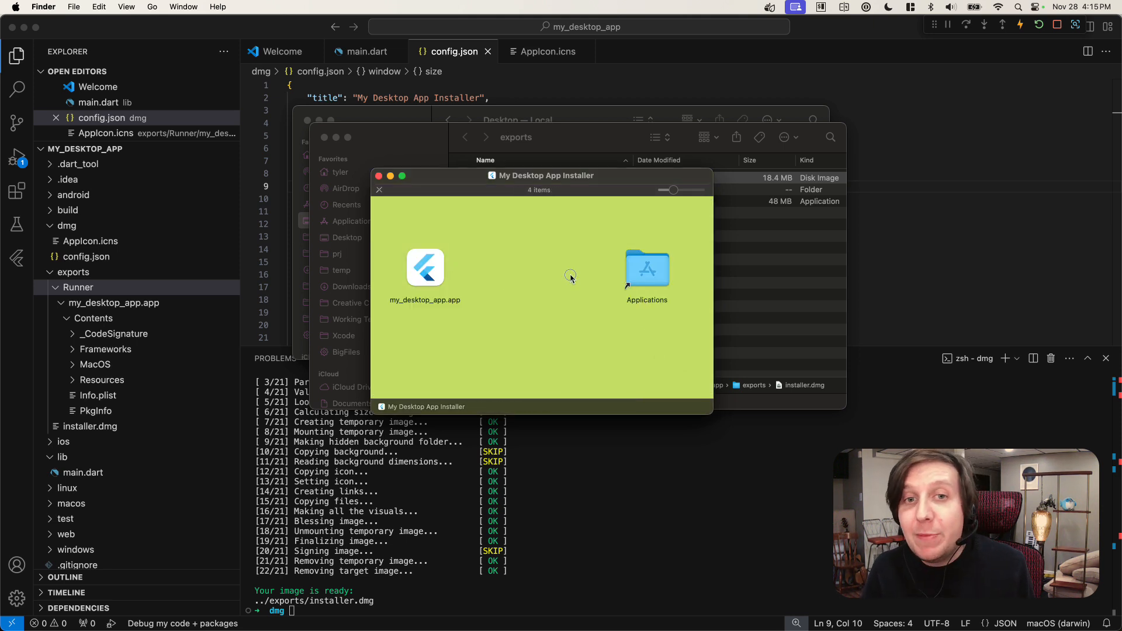
mouse_move(570, 227)
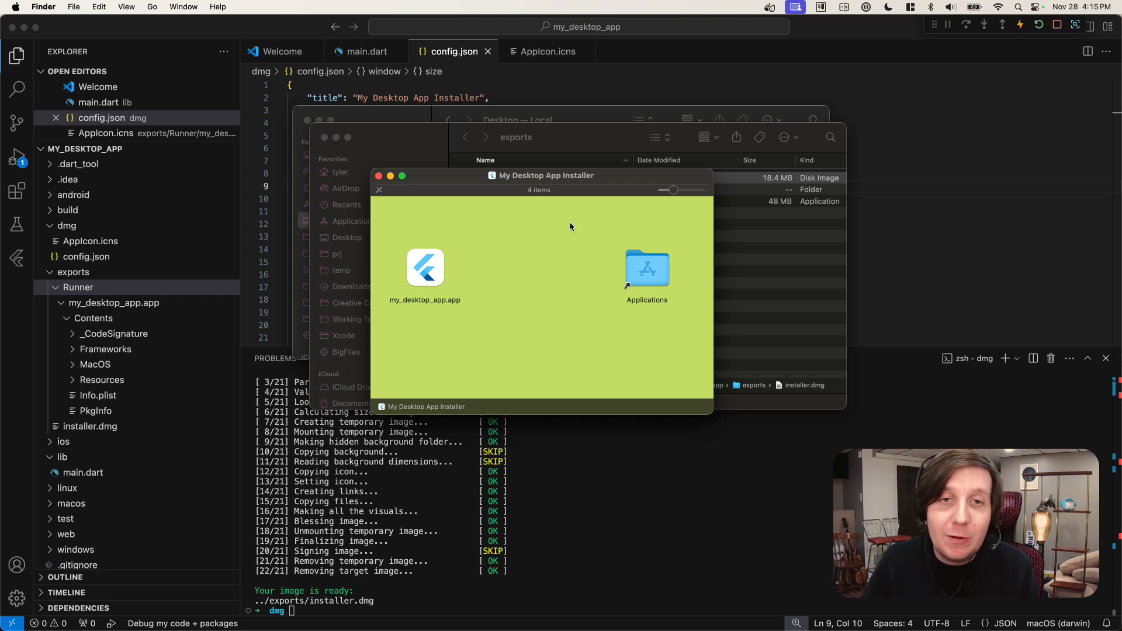
mouse_move(531, 274)
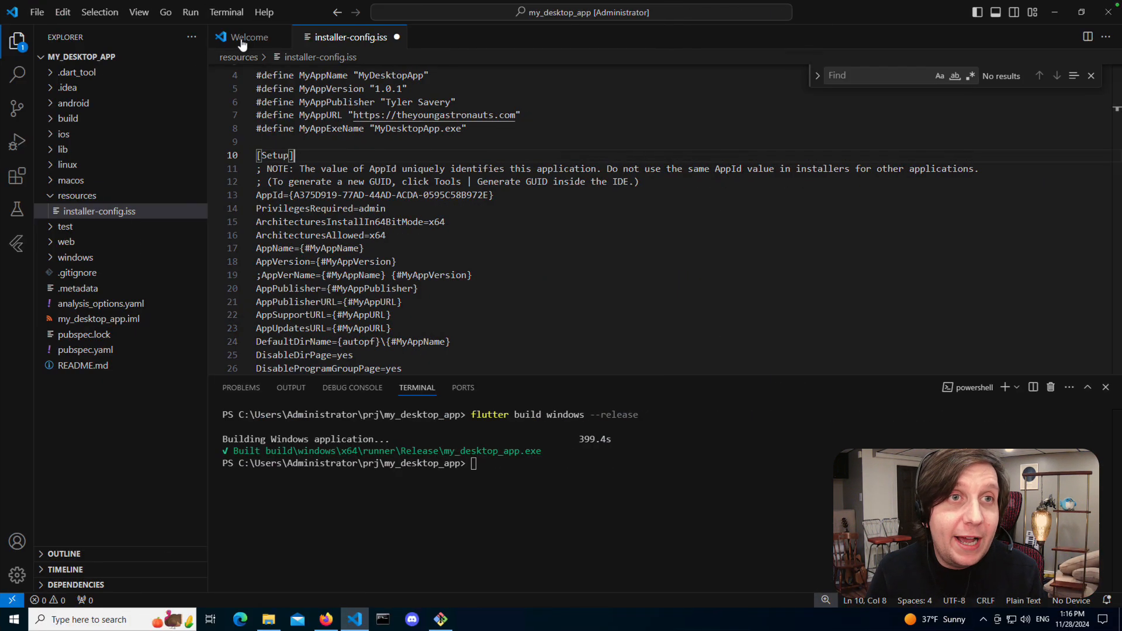
Open the built my_desktop_app.exe from the terminal's build output path and show its tab actions.
click(249, 36)
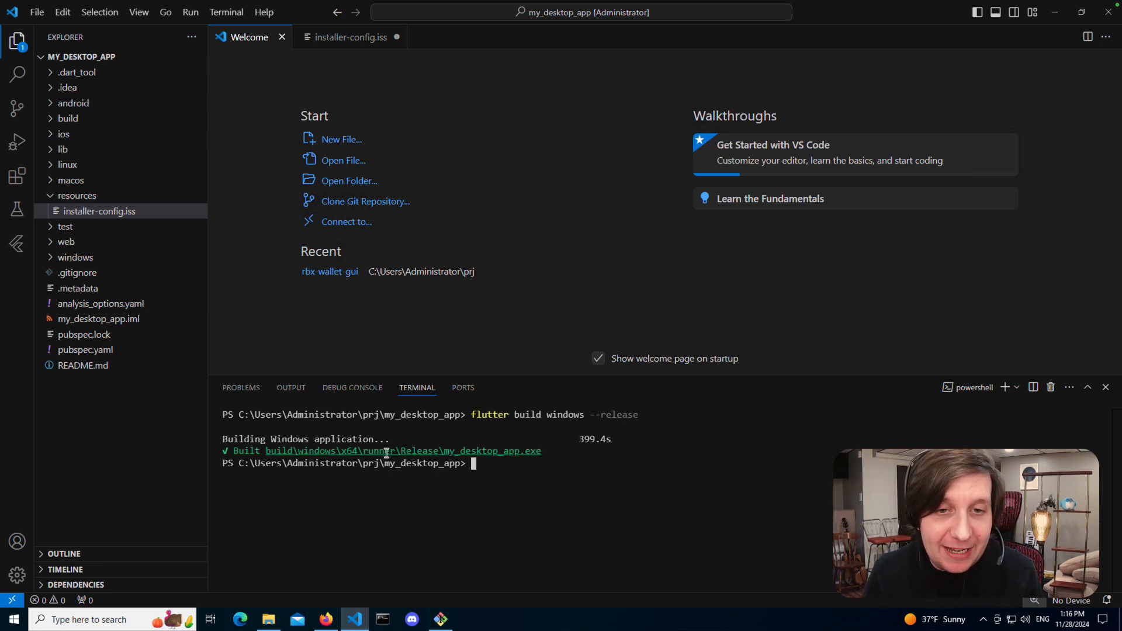
mouse_move(393, 455)
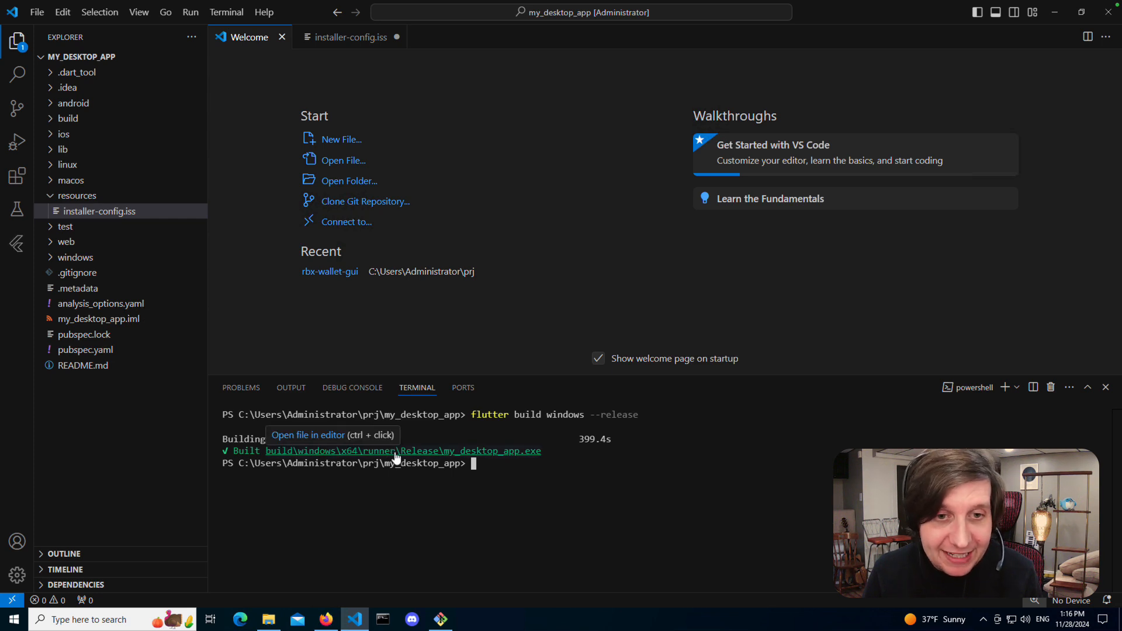
click(403, 451)
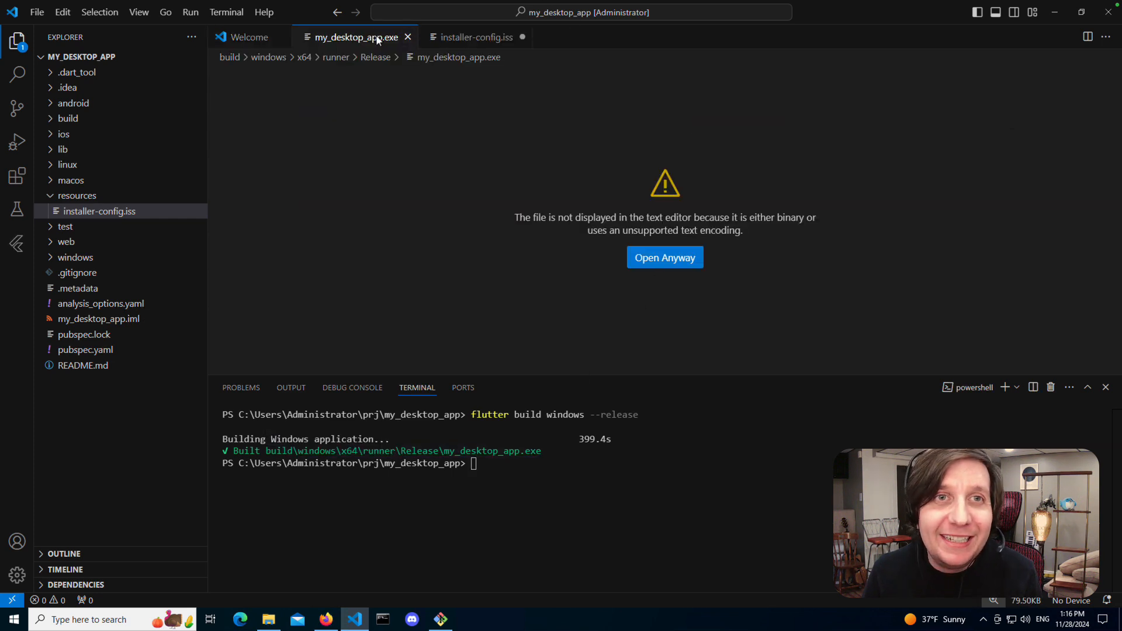
right_click(355, 37)
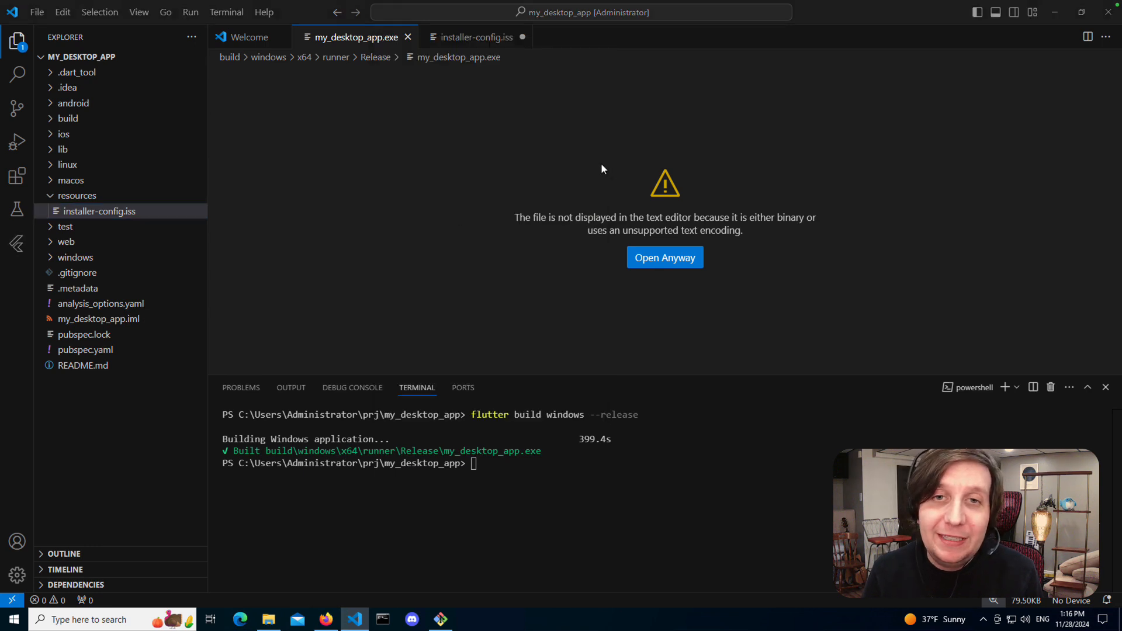
Reveal the Release folder with my_desktop_app.exe, flutter_windows.dll and data in File Explorer.
click(269, 619)
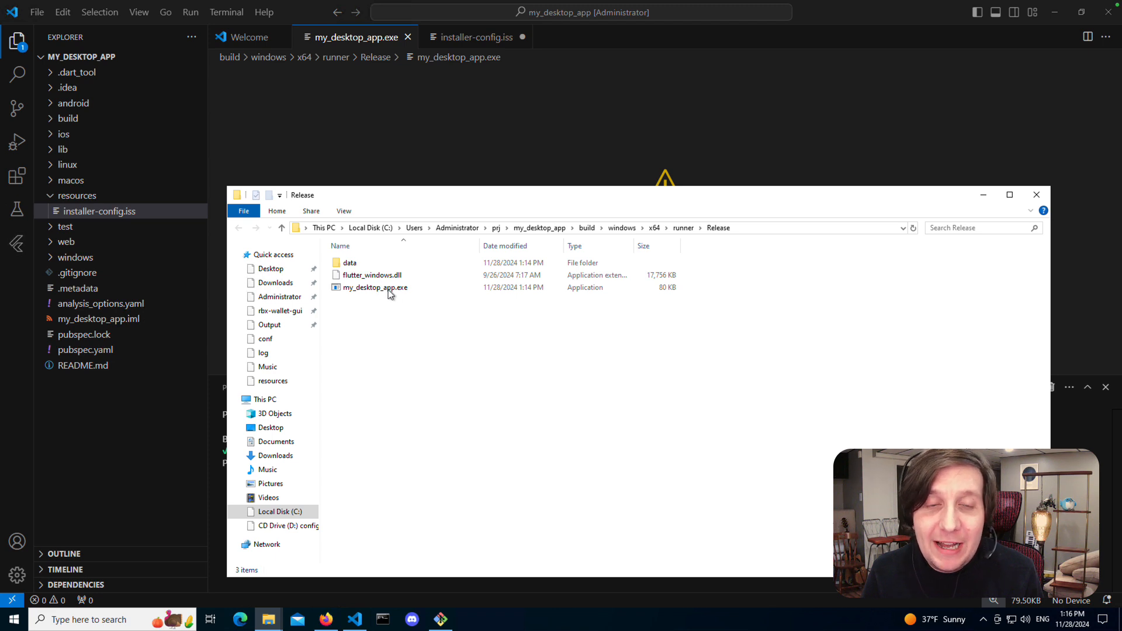
mouse_move(387, 311)
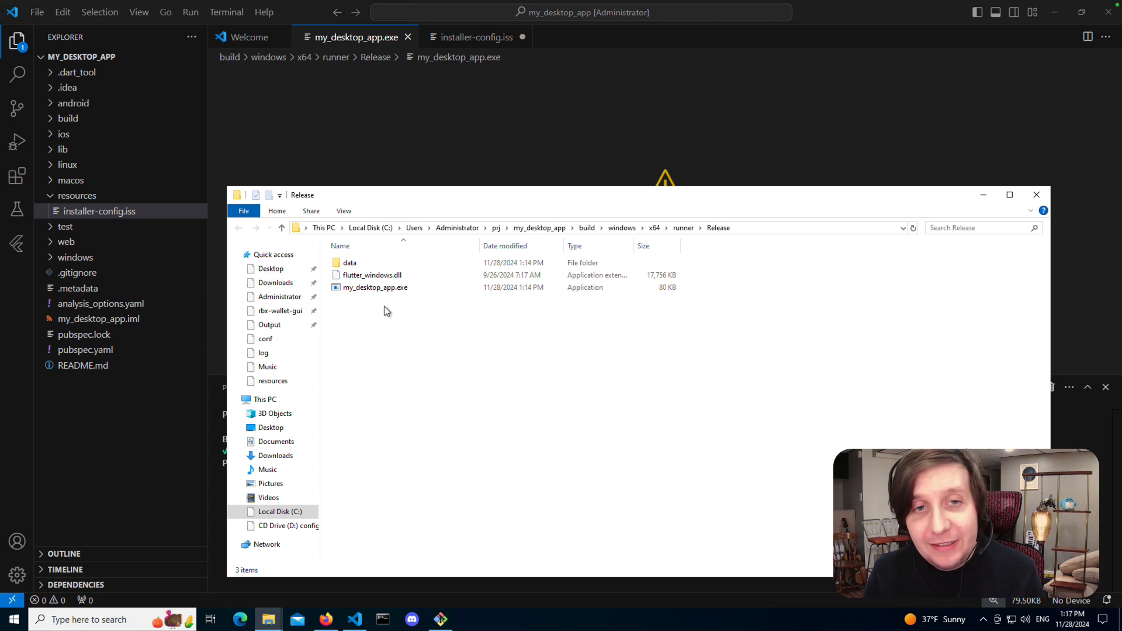
mouse_move(396, 295)
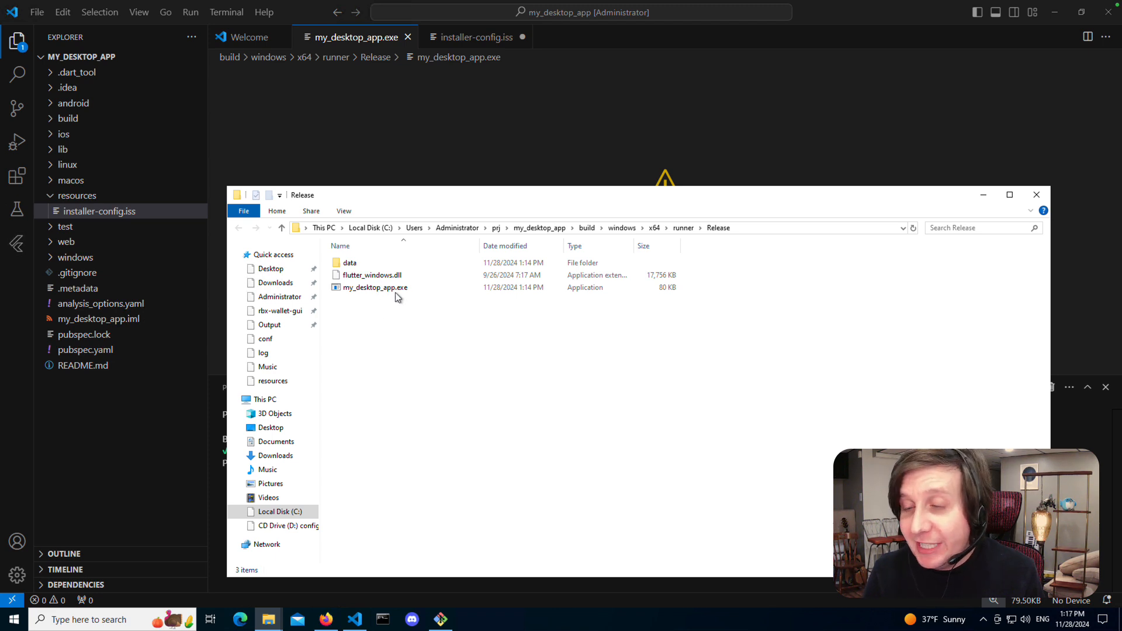
mouse_move(391, 293)
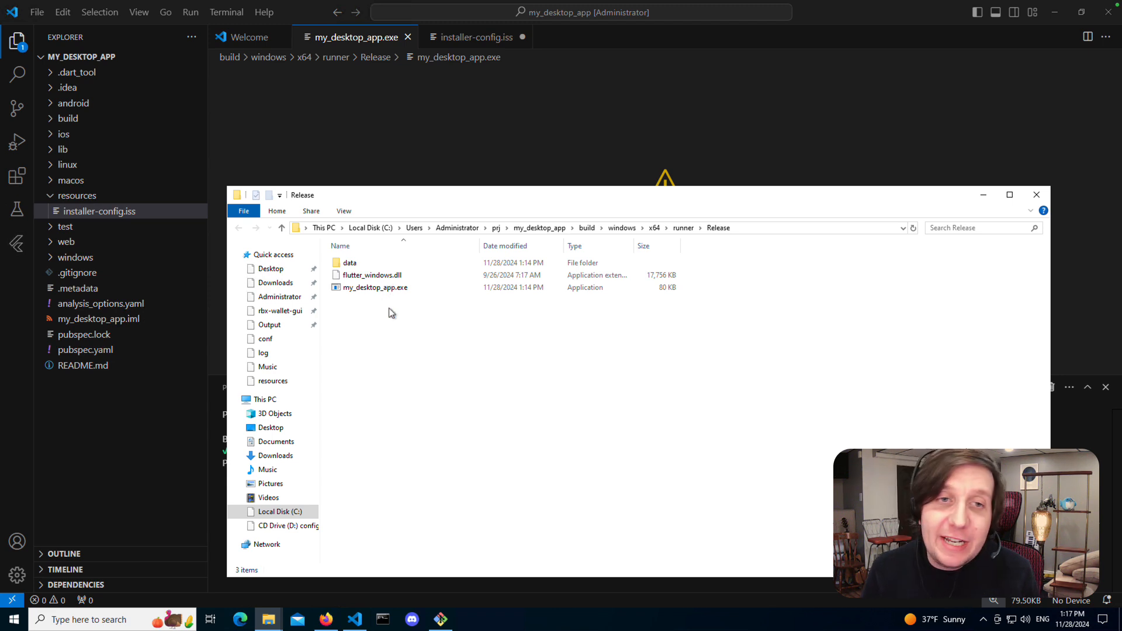
mouse_move(633, 147)
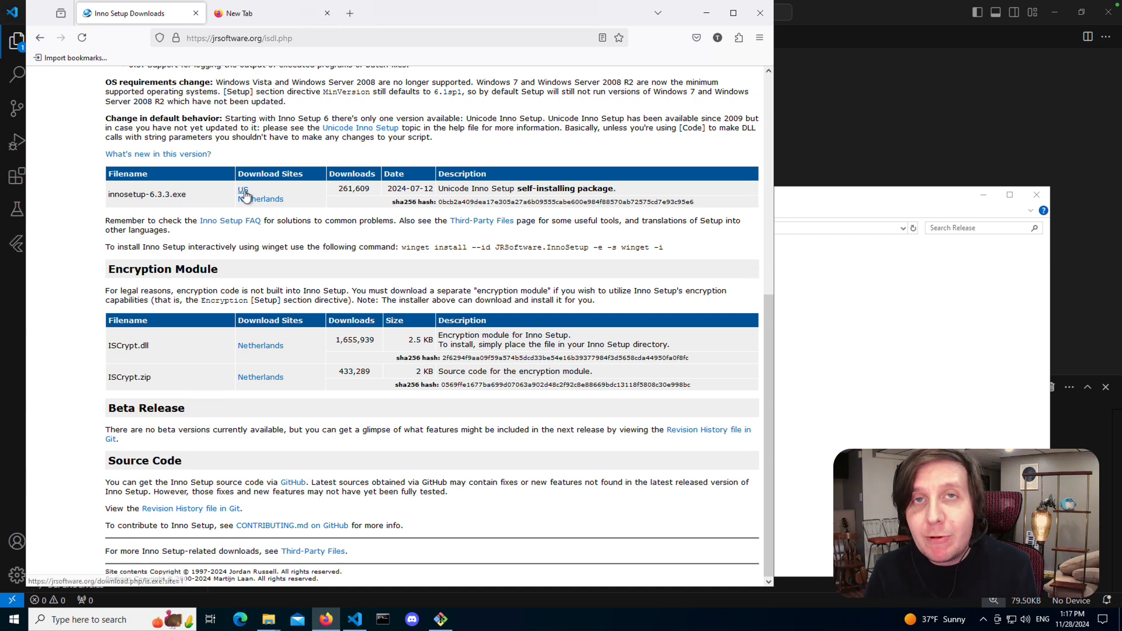
mouse_move(260, 202)
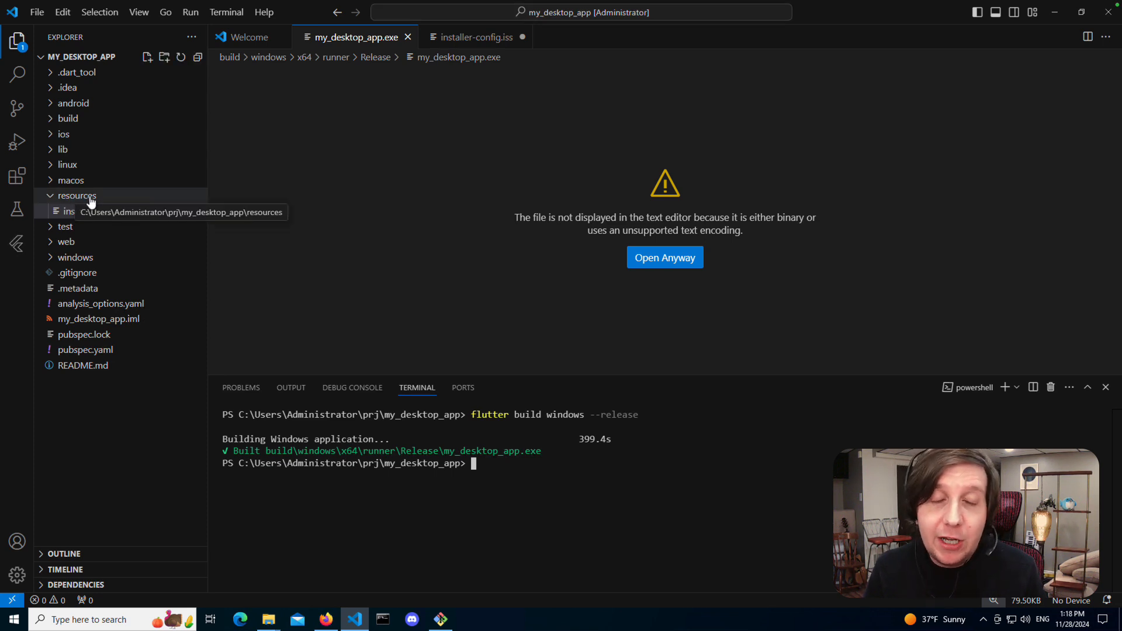
Open resources/installer-config.iss in the editor, then return to the Inno Setup website.
click(98, 211)
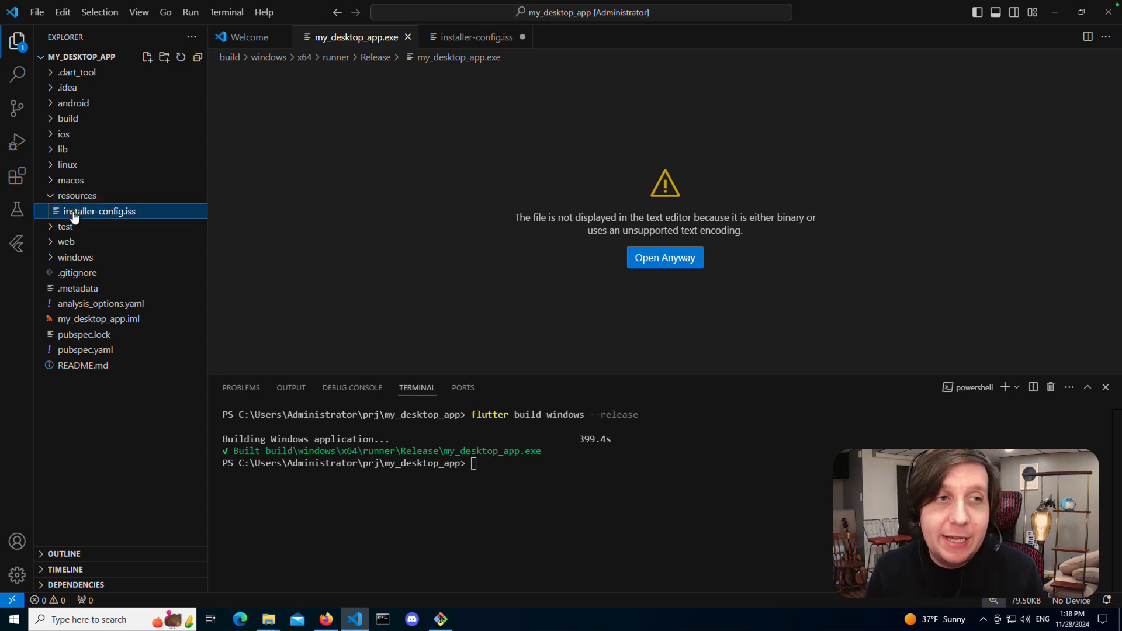
click(475, 36)
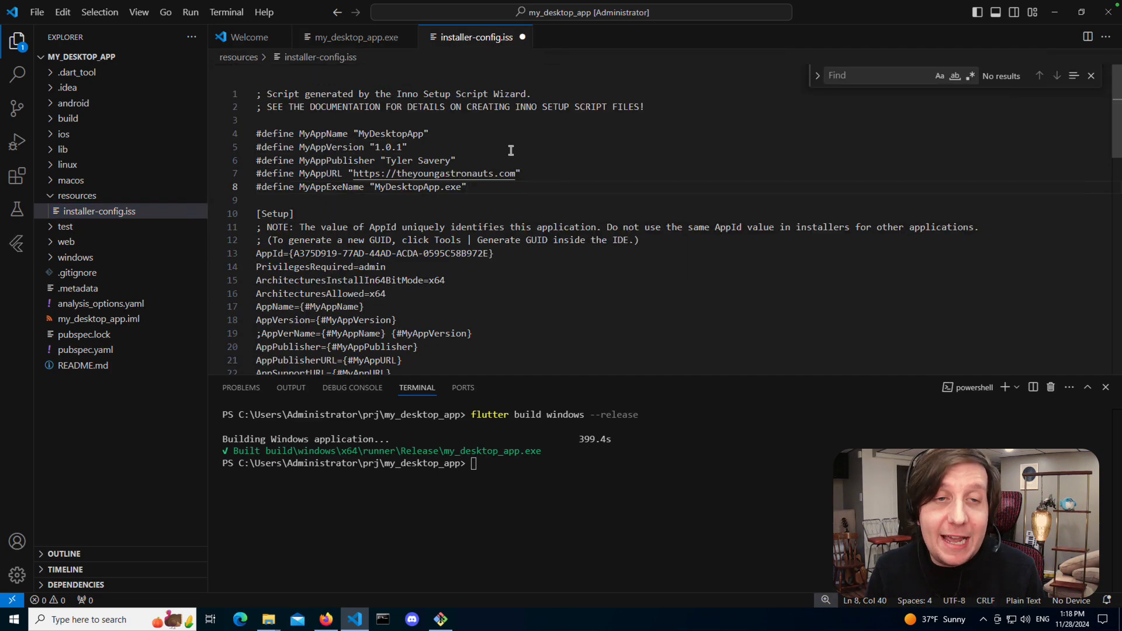
key(alt+tab)
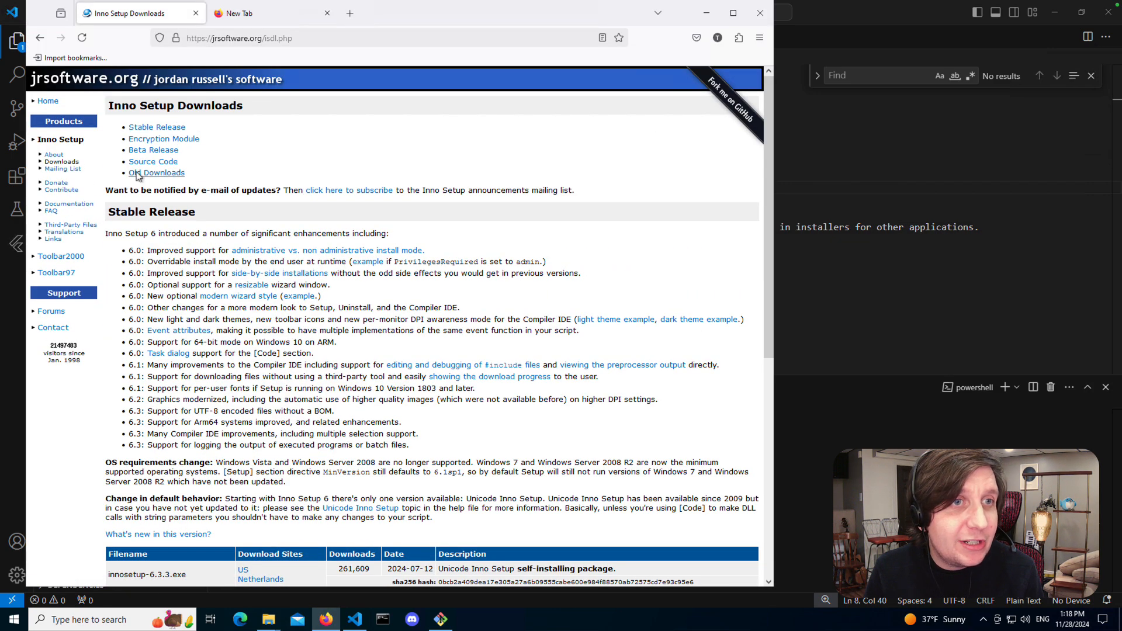
Browse from the Inno Setup home page to Documentation and the main online help file.
click(40, 37)
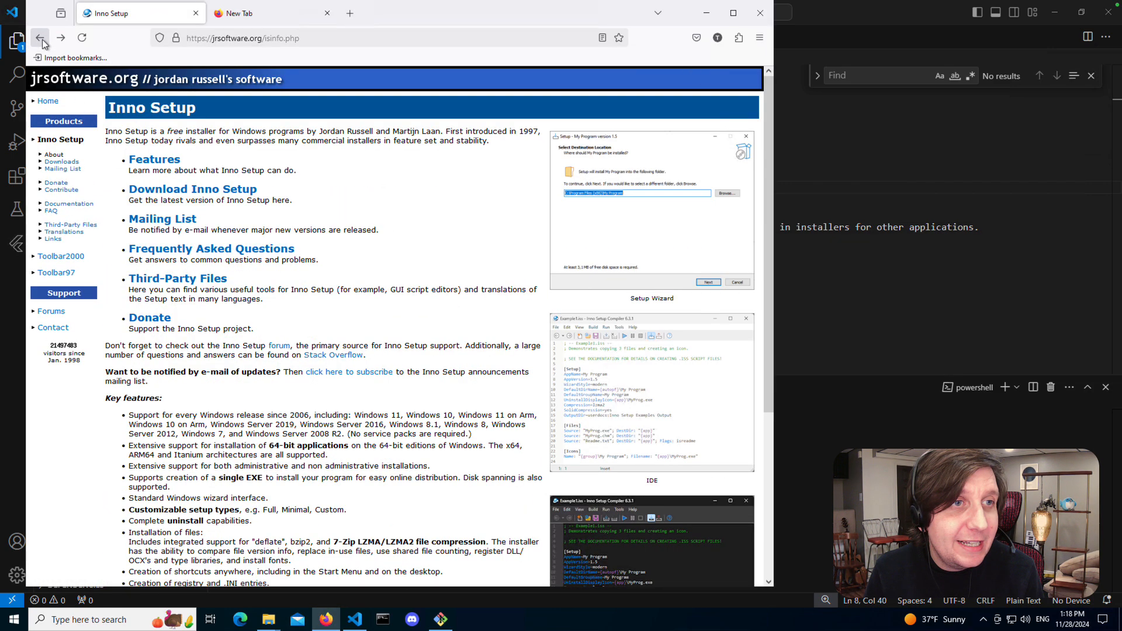
scroll(down, 3)
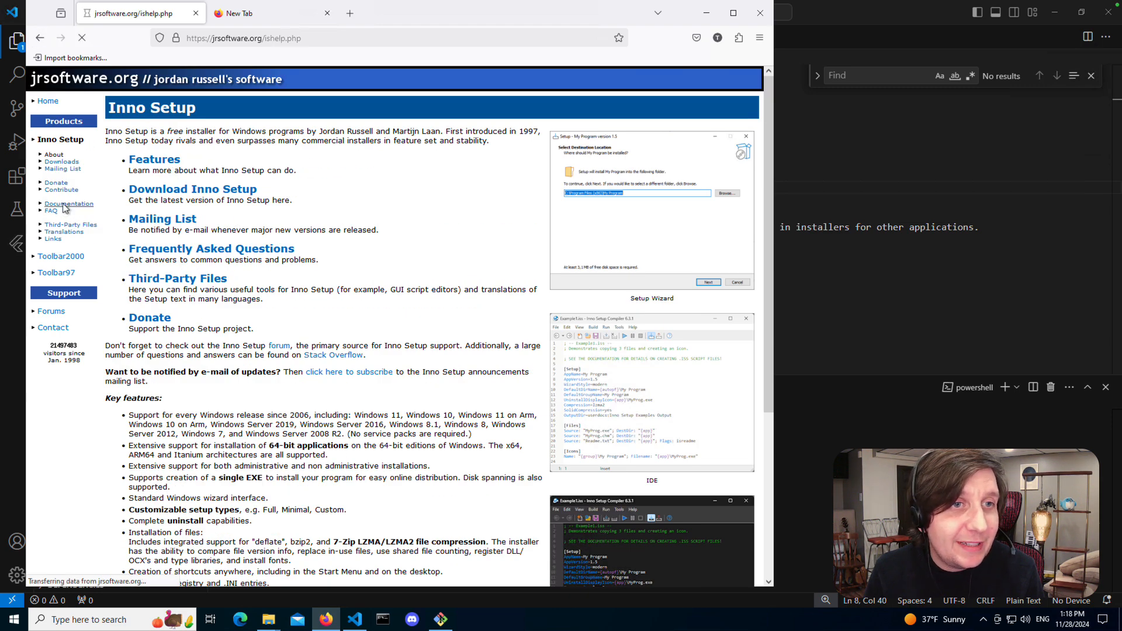
click(69, 203)
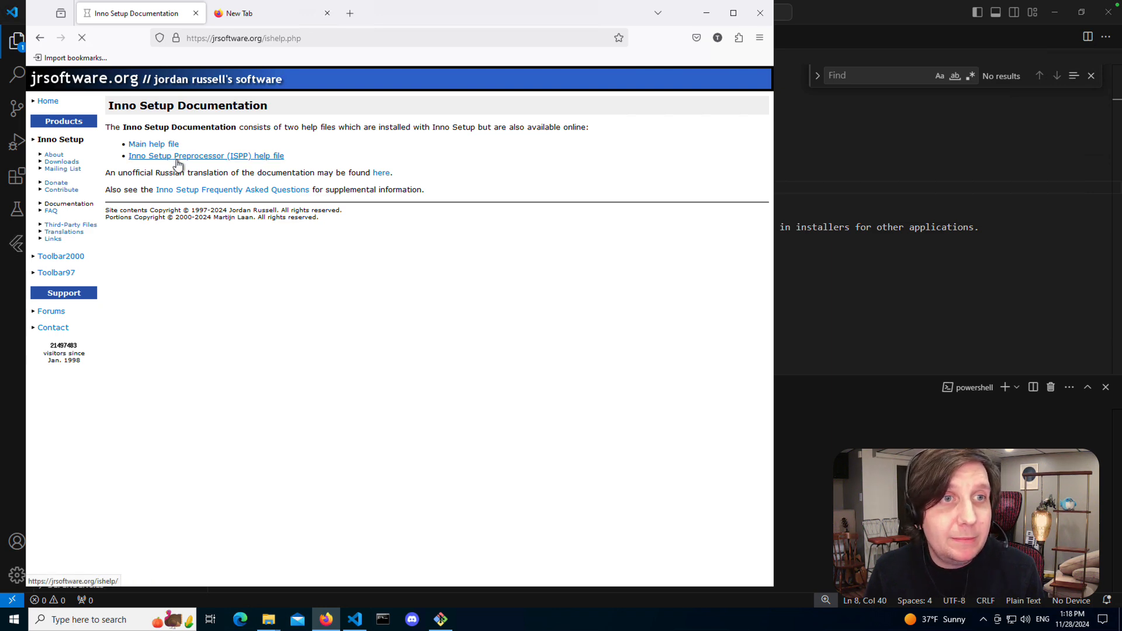
click(153, 144)
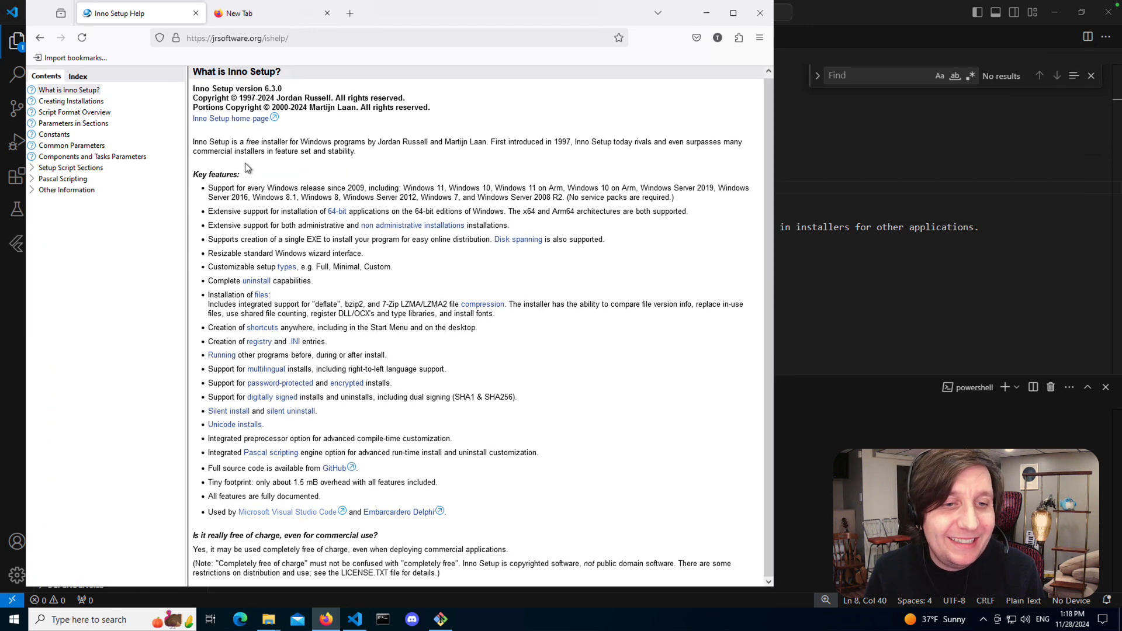
Search the web for 'inno setup example iss file' and open the sample .ISS article.
click(39, 37)
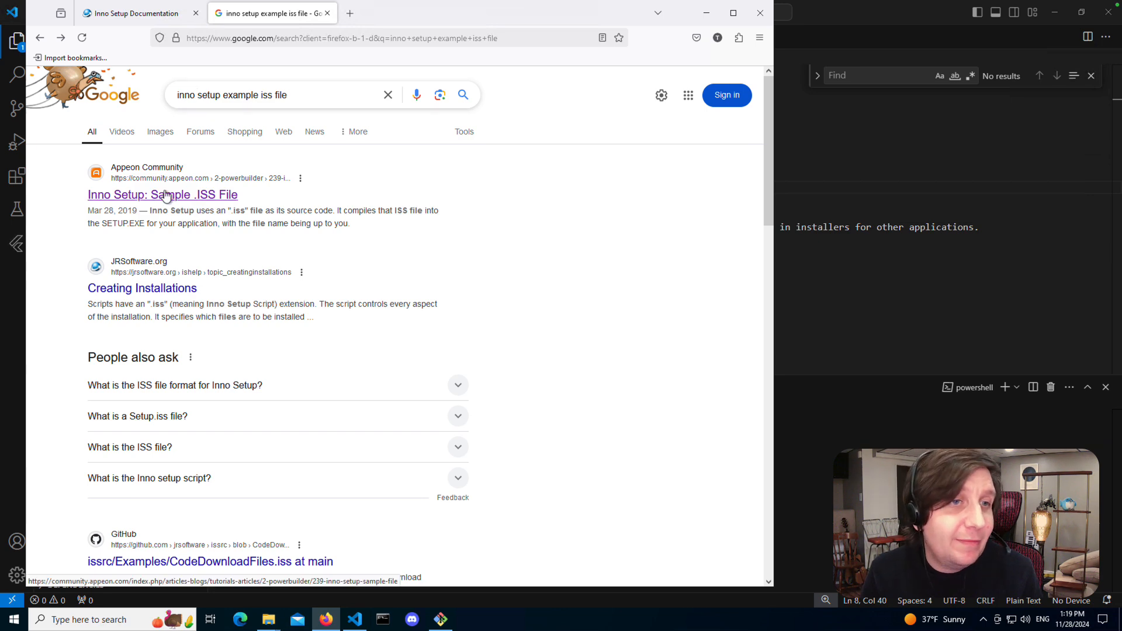
click(162, 194)
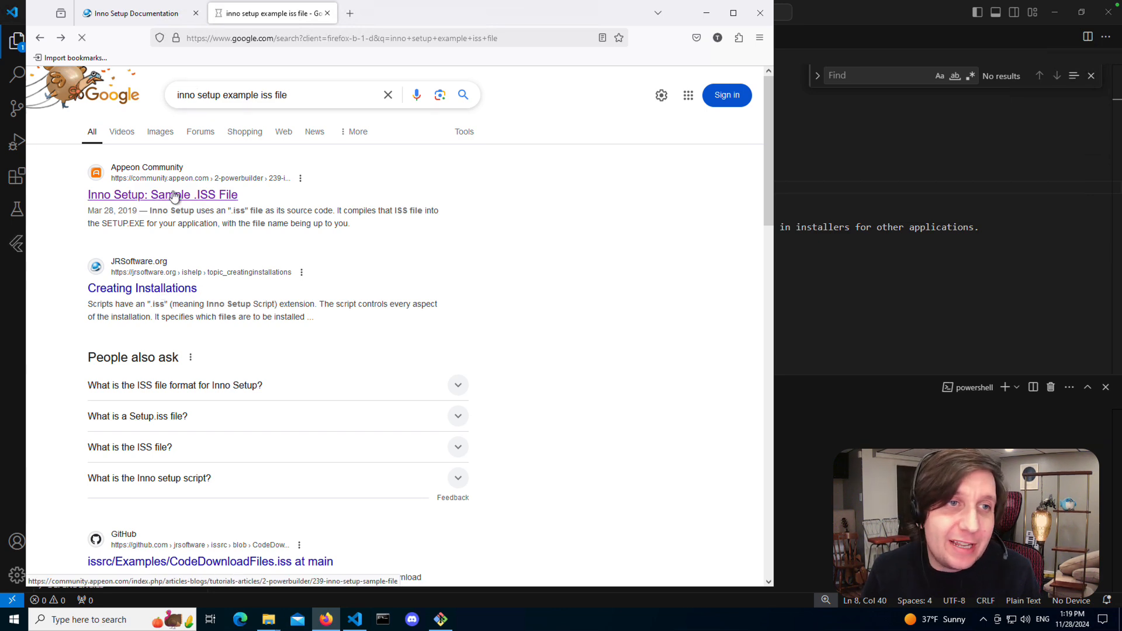
click(162, 195)
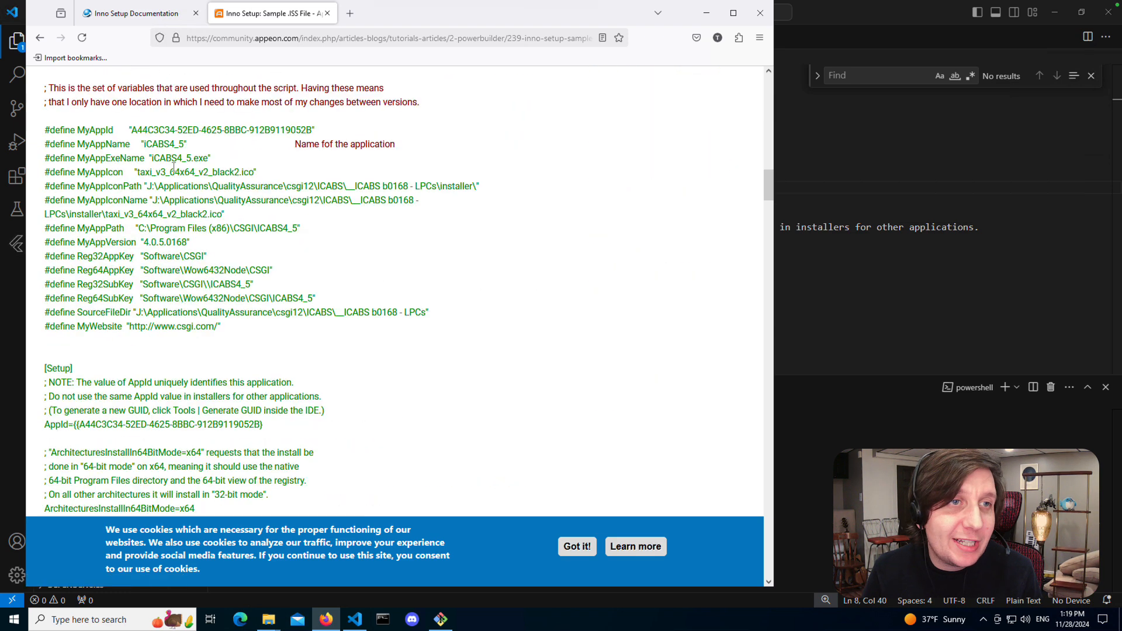
mouse_move(686, 188)
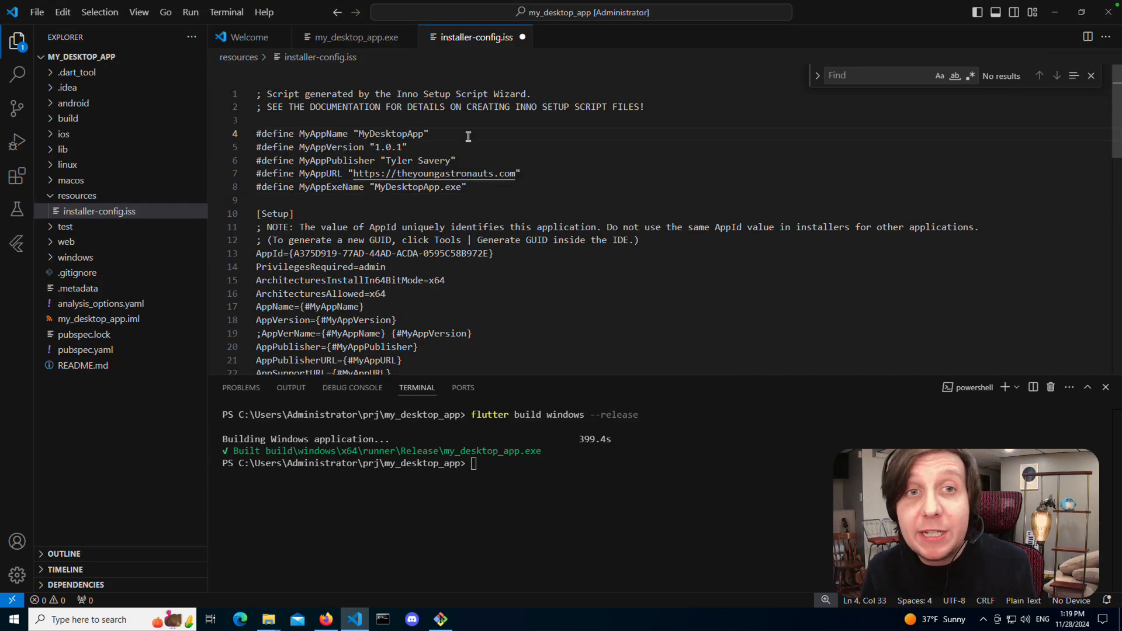
Review the MyAppName, version 1.0.1 and MyAppExeName definitions in installer-config.iss.
click(429, 134)
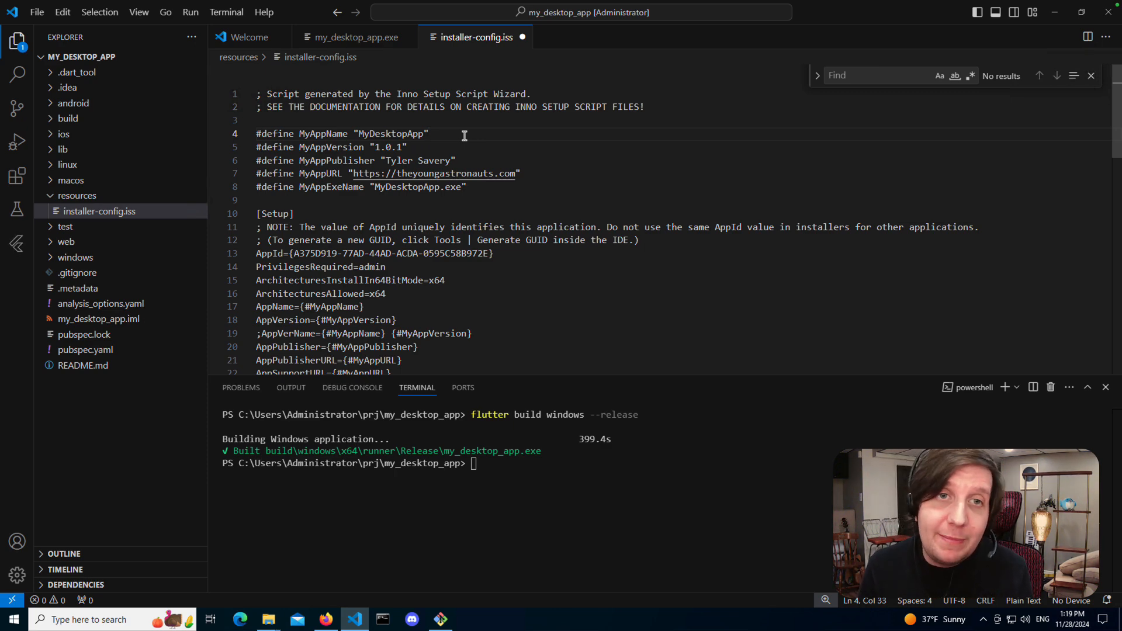
double_click(390, 133)
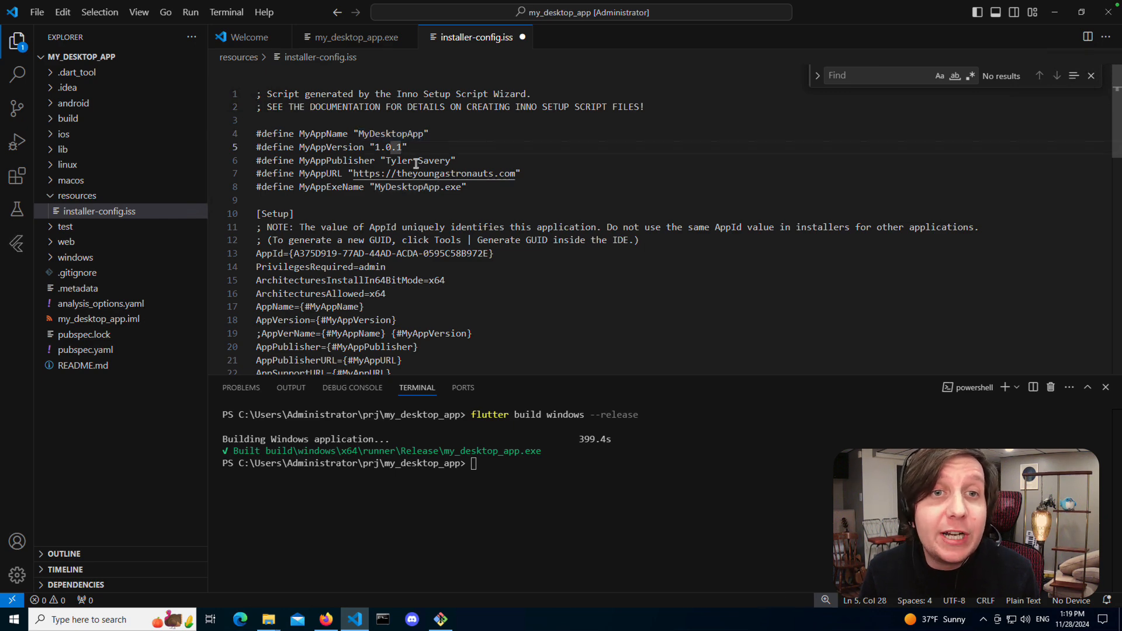
double_click(397, 160)
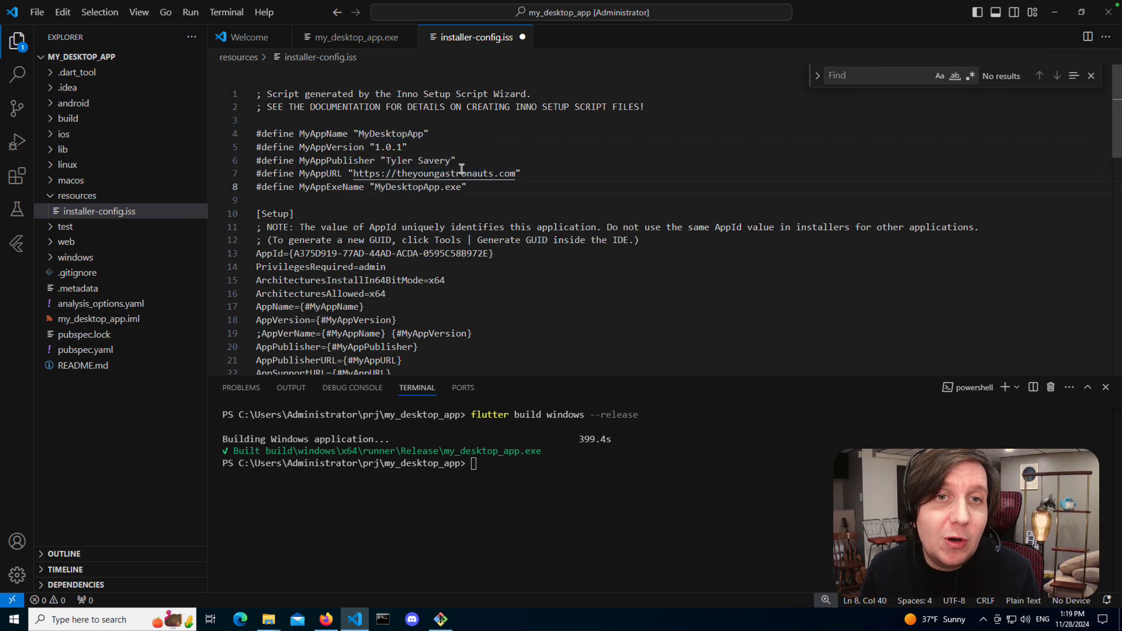
double_click(409, 158)
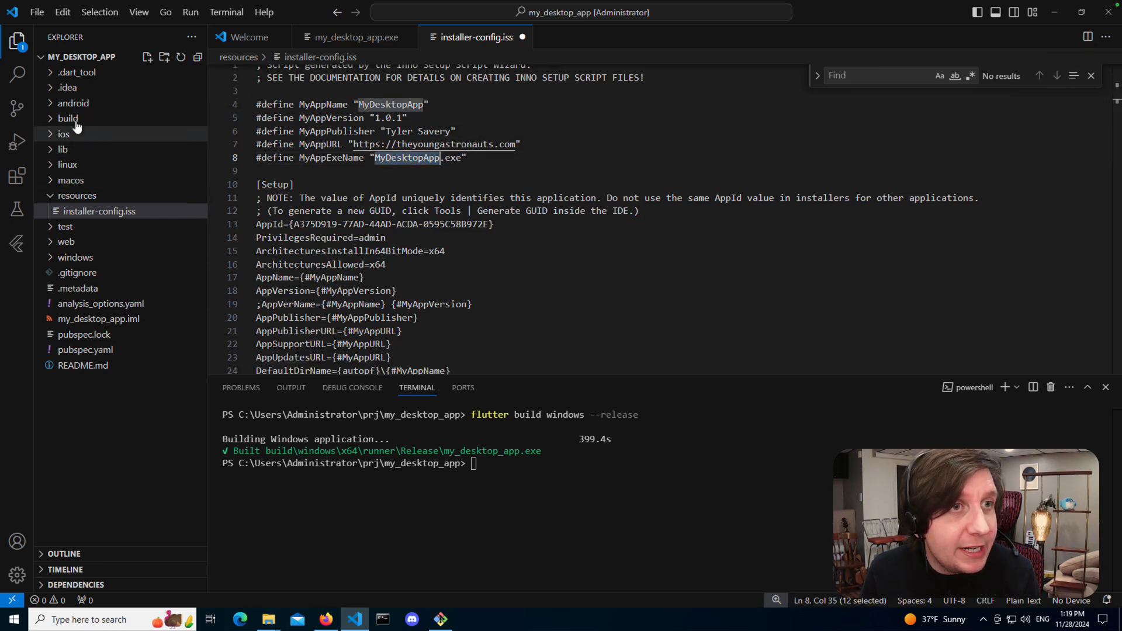
Locate the exe under build\windows\x64\runner\Release and set MyAppExeName to my_desktop_app.exe.
click(68, 118)
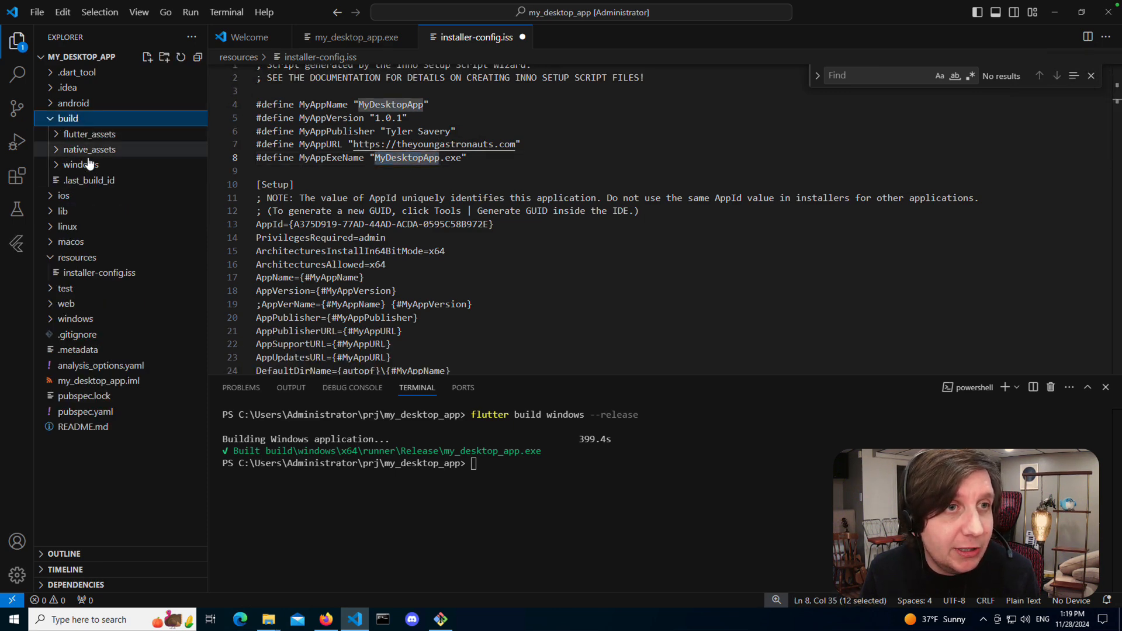
click(81, 164)
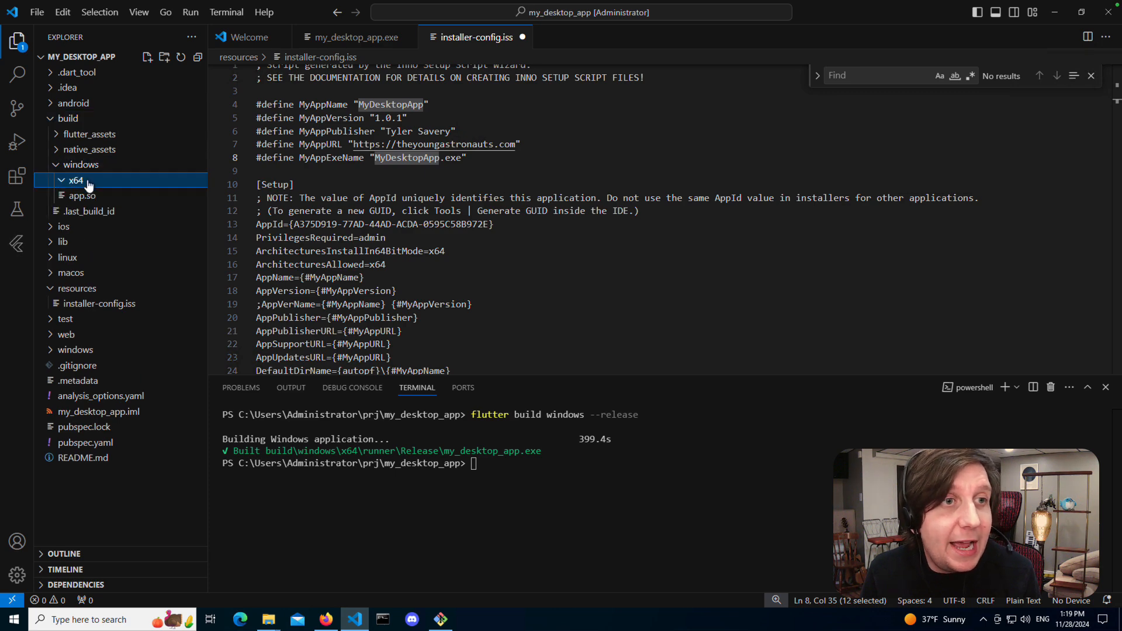
click(75, 180)
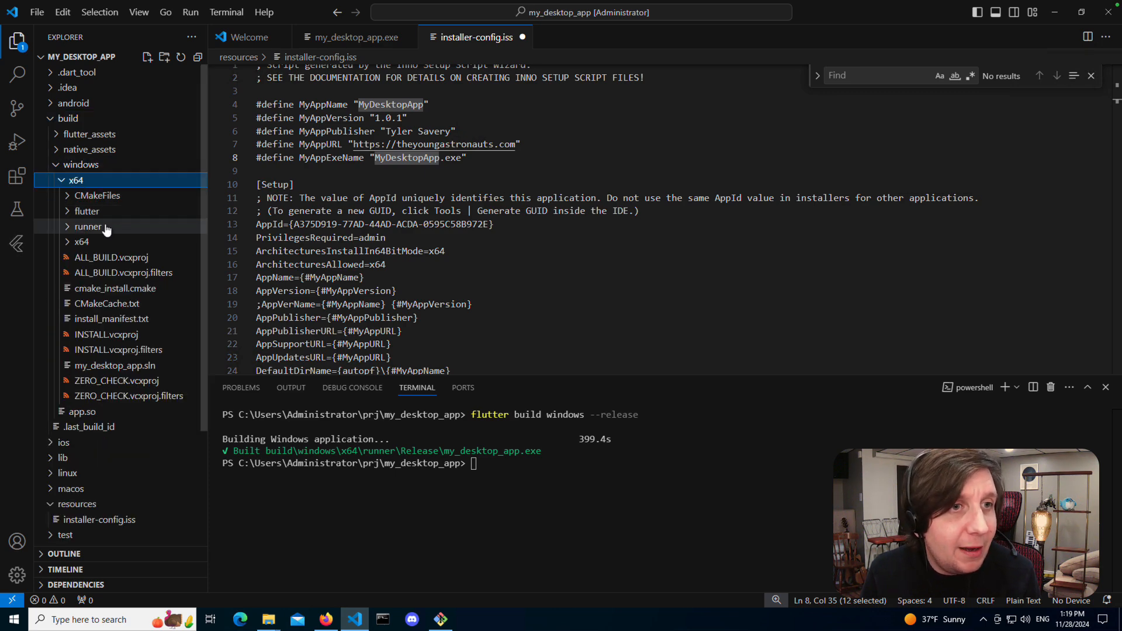
click(89, 226)
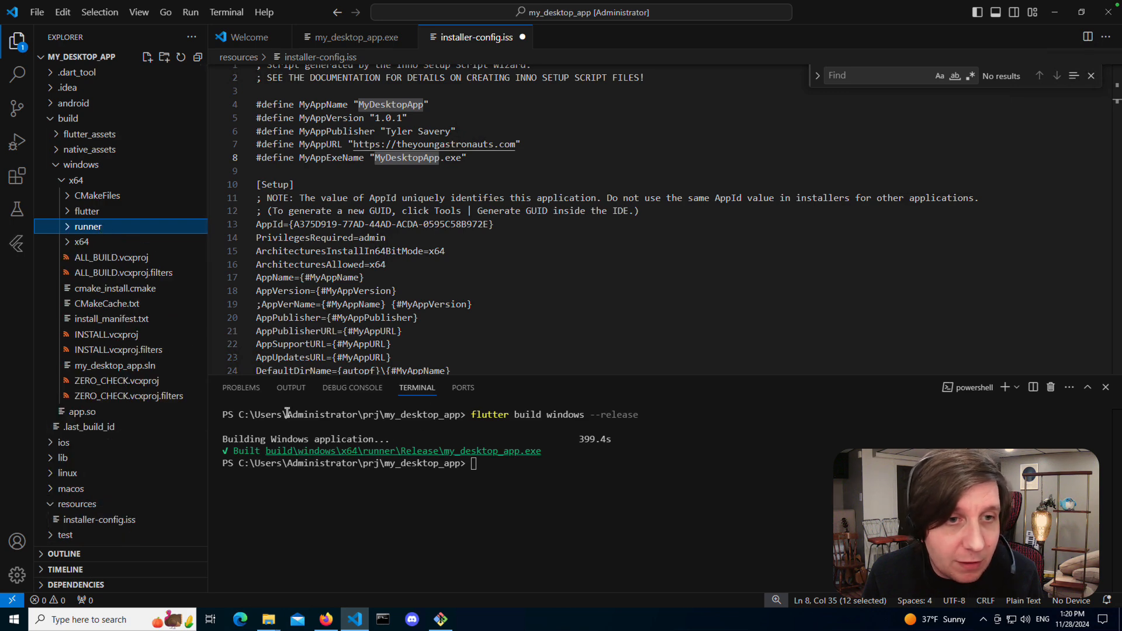
click(88, 225)
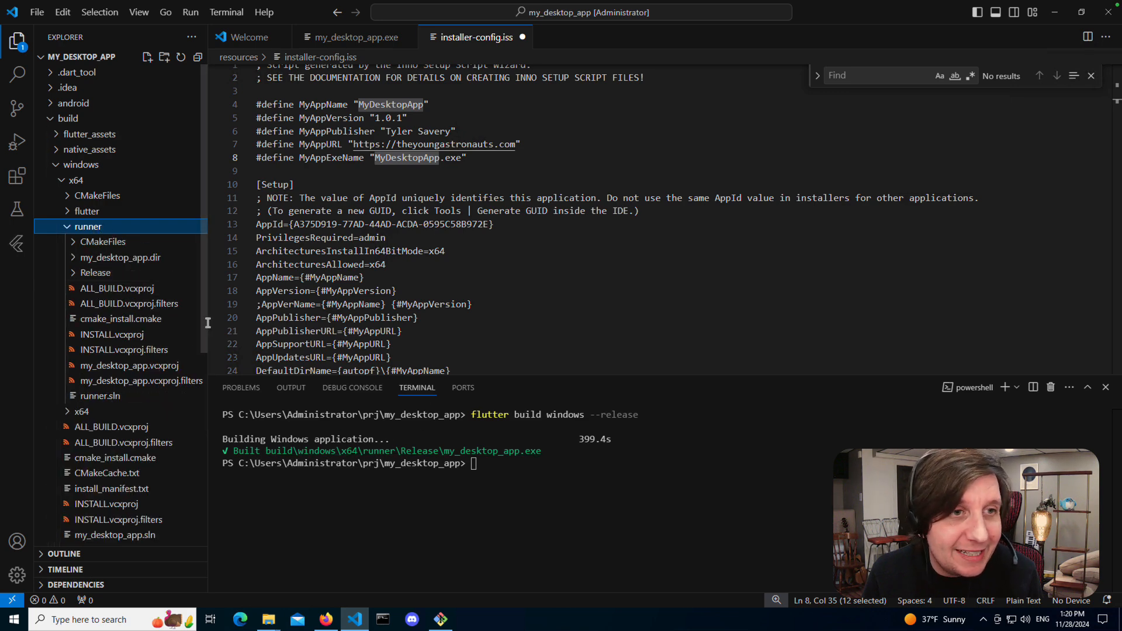
click(95, 272)
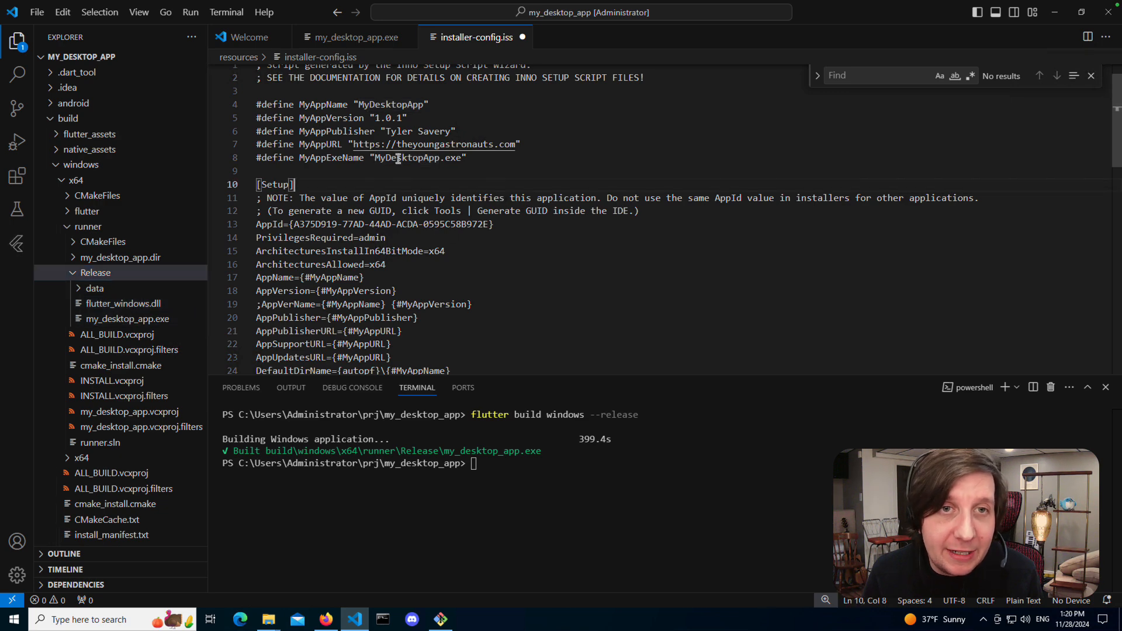
text(my_d)
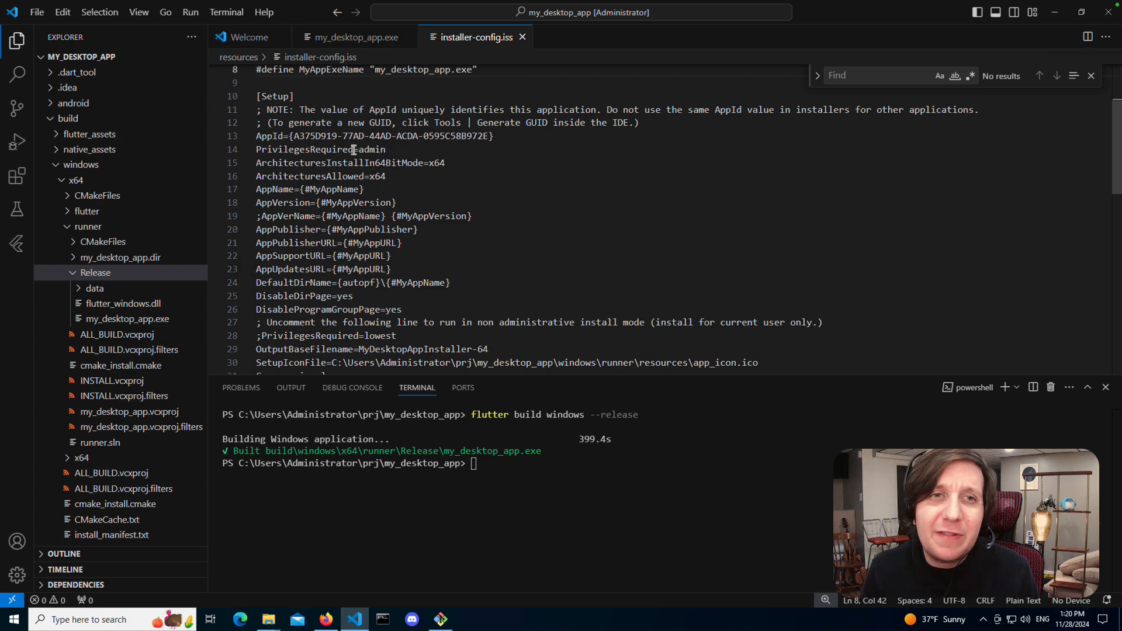
double_click(372, 148)
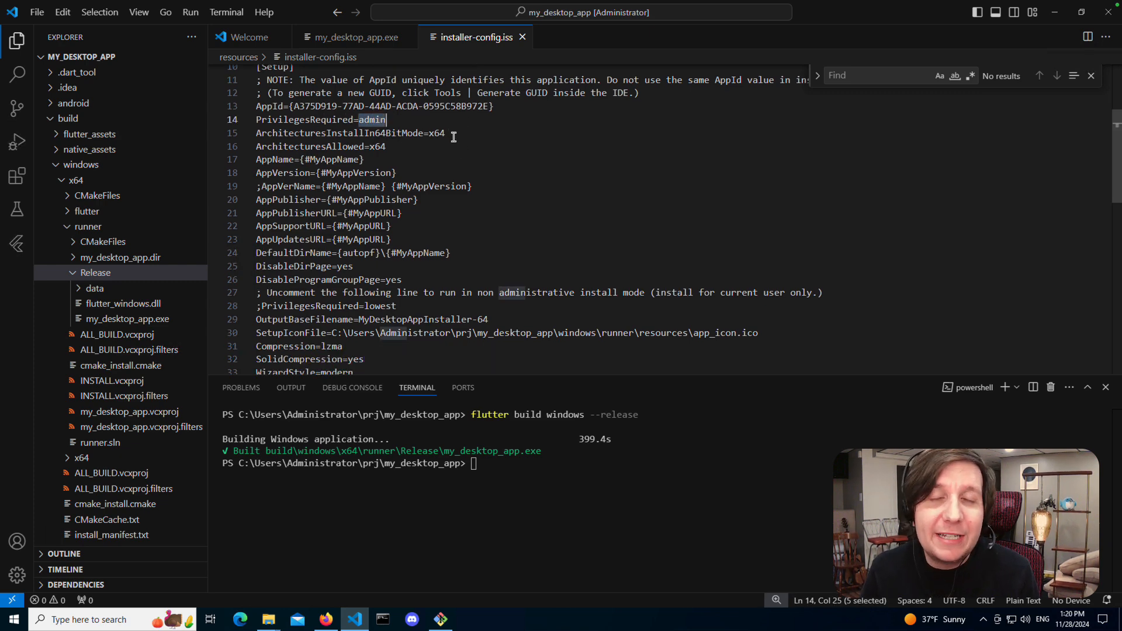
click(387, 147)
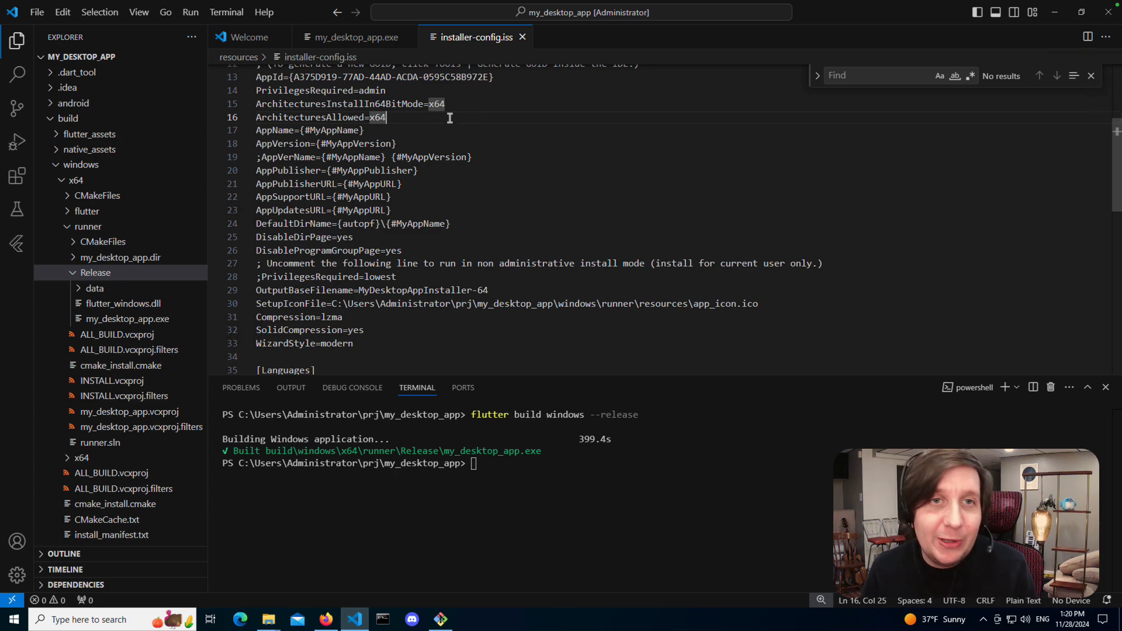
mouse_move(375, 143)
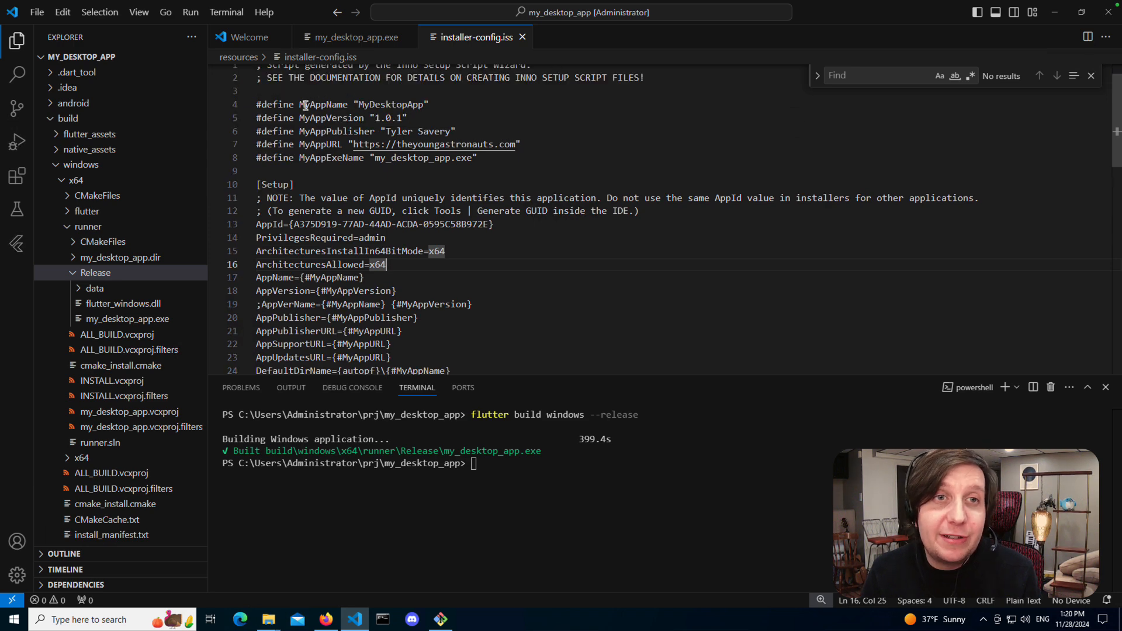
scroll(down, 3)
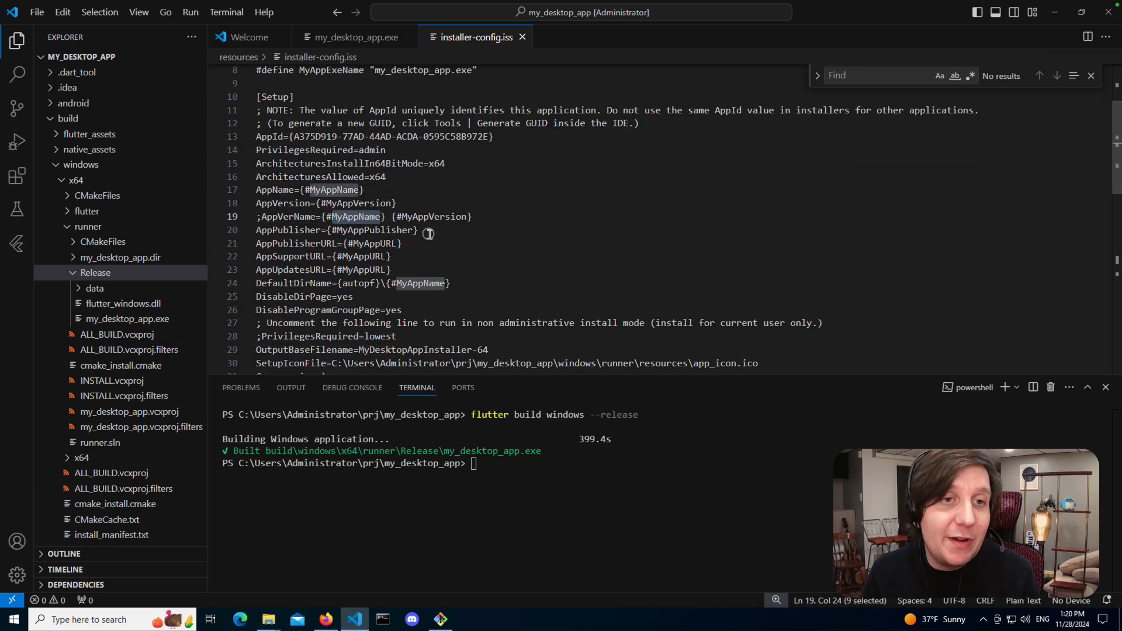
scroll(down, 3)
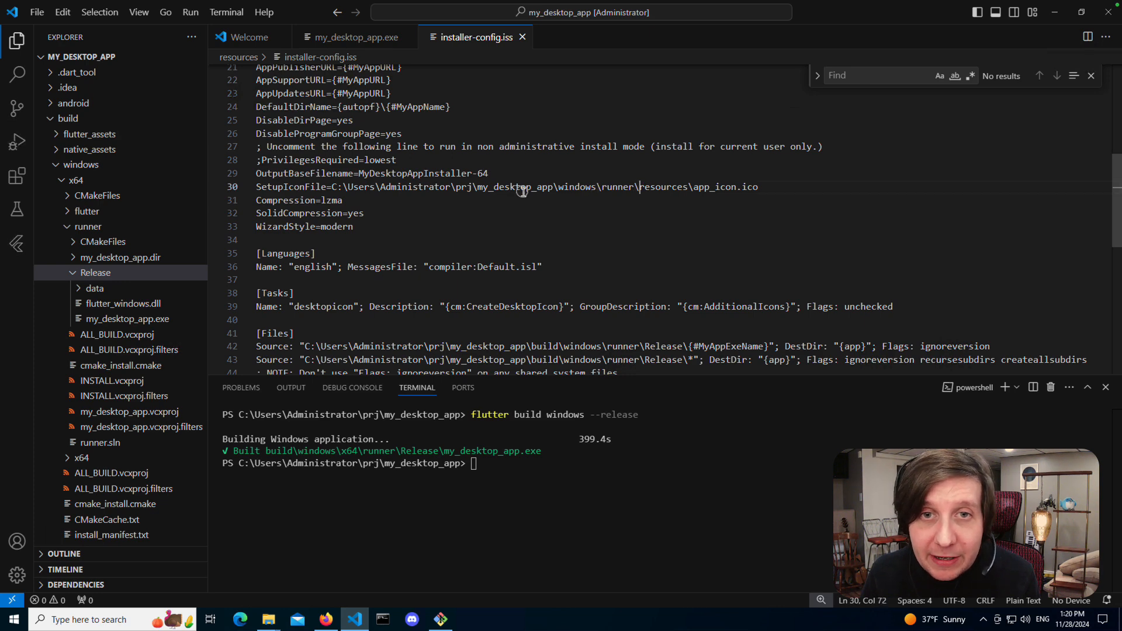
Try editing the SetupIconFile project path, revert it, and collapse the build output folders.
drag(478, 187, 638, 187)
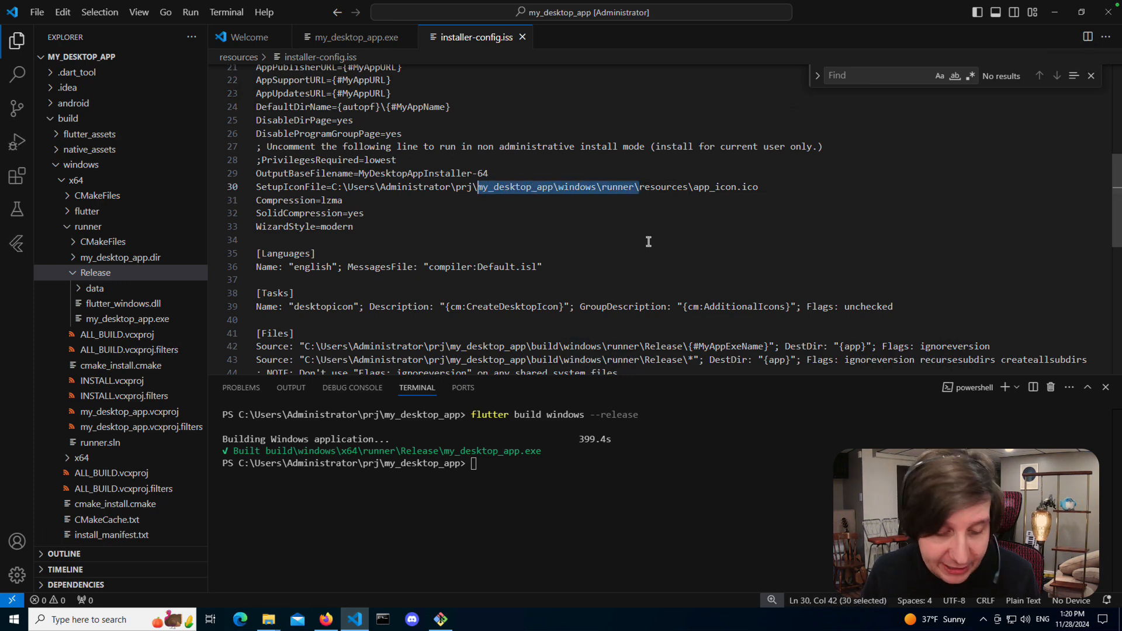
text(my_desktop_app\window)
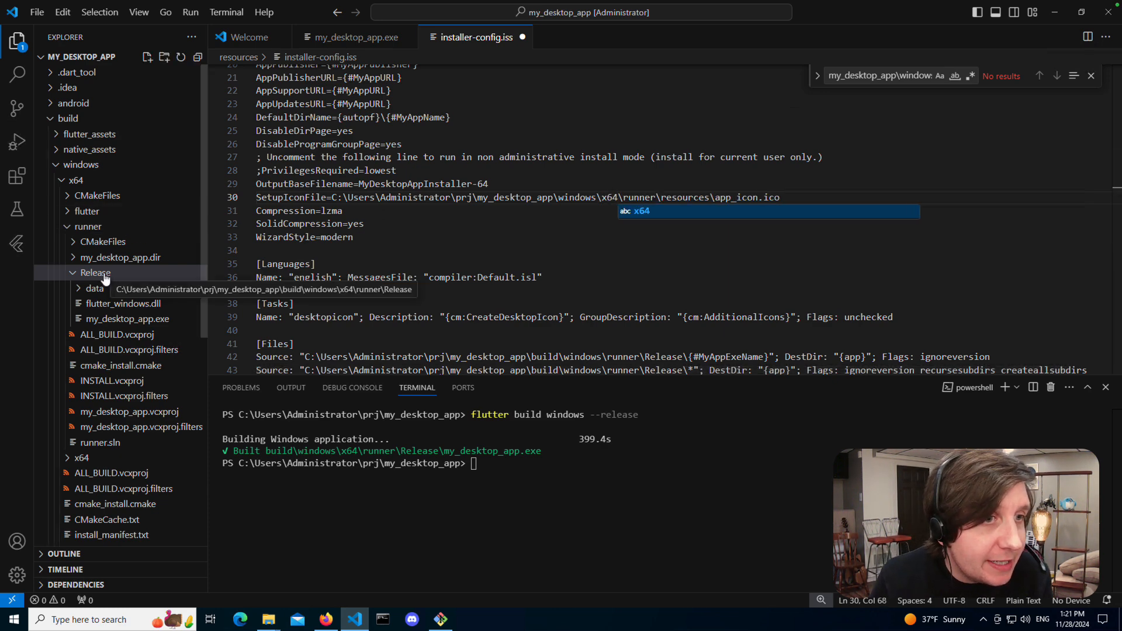
click(95, 272)
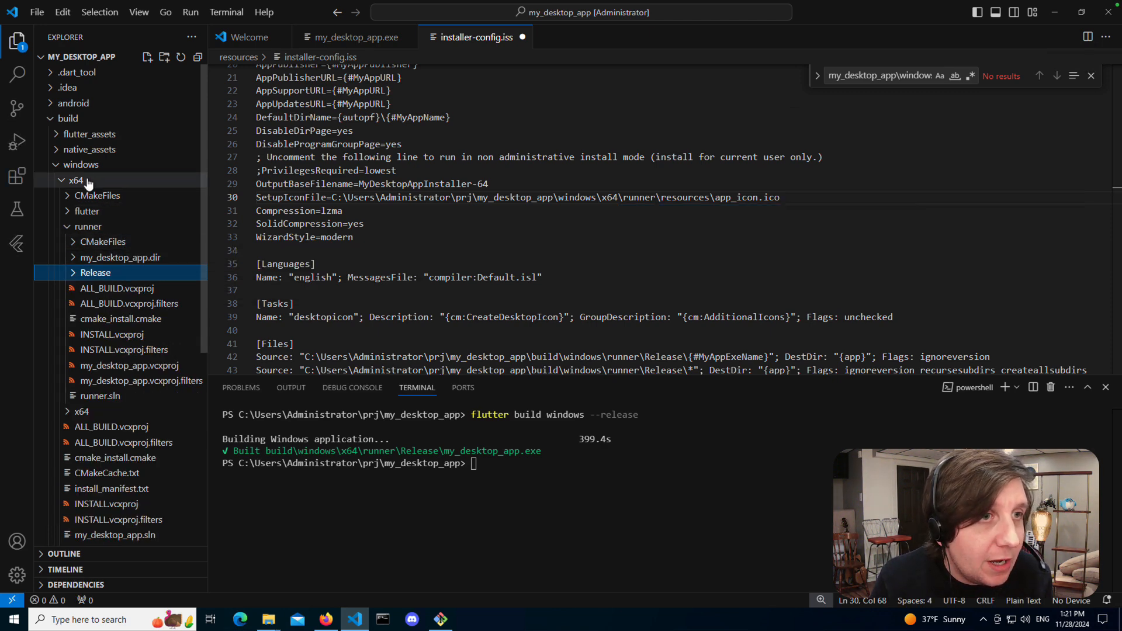
click(76, 180)
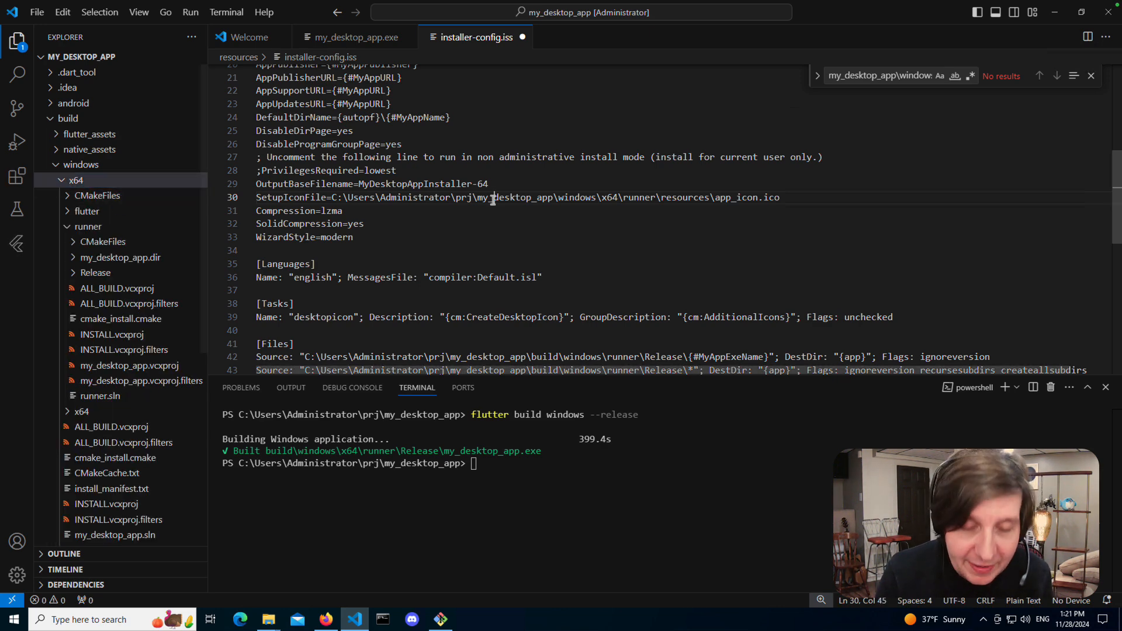
text(app_icon.ios)
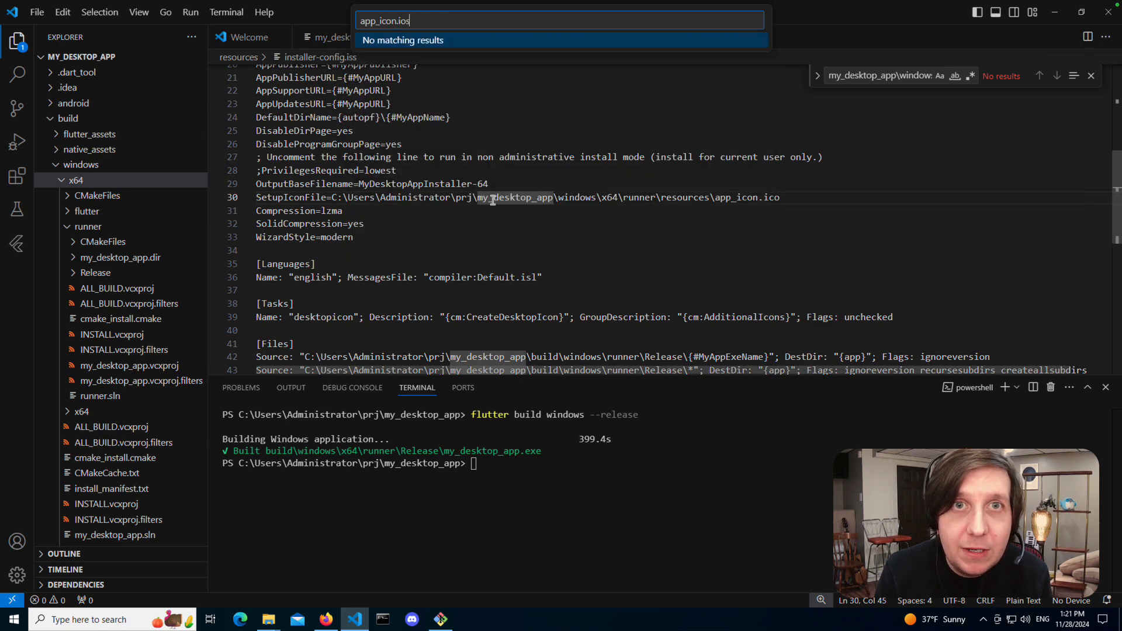
key(Backspace)
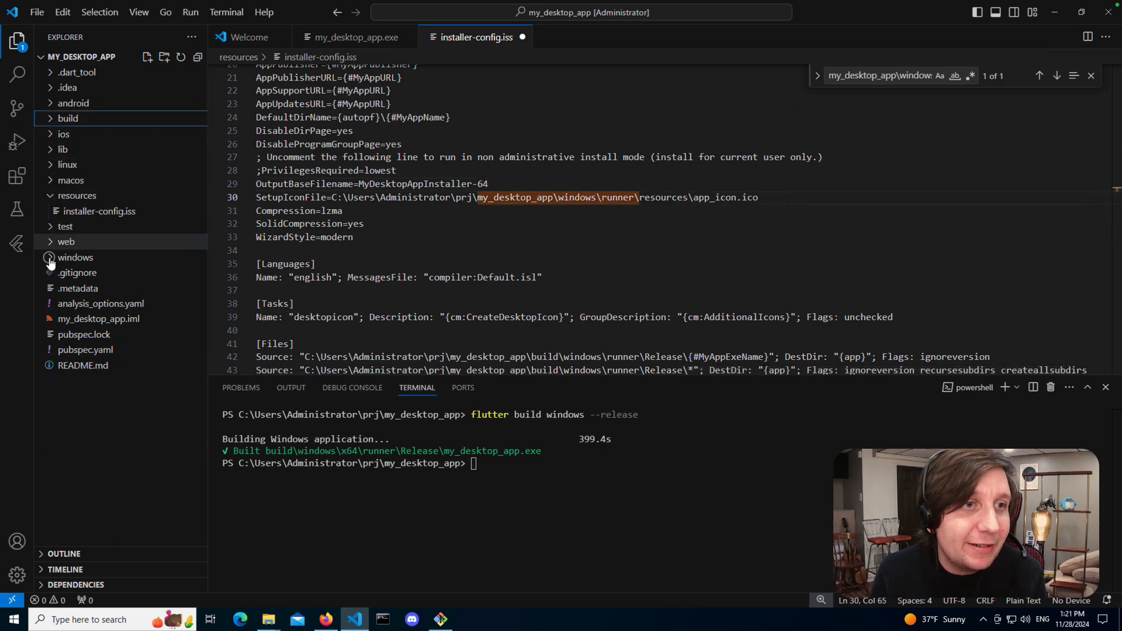
Expand the project's windows\runner source folder showing resources and main.cpp.
click(75, 257)
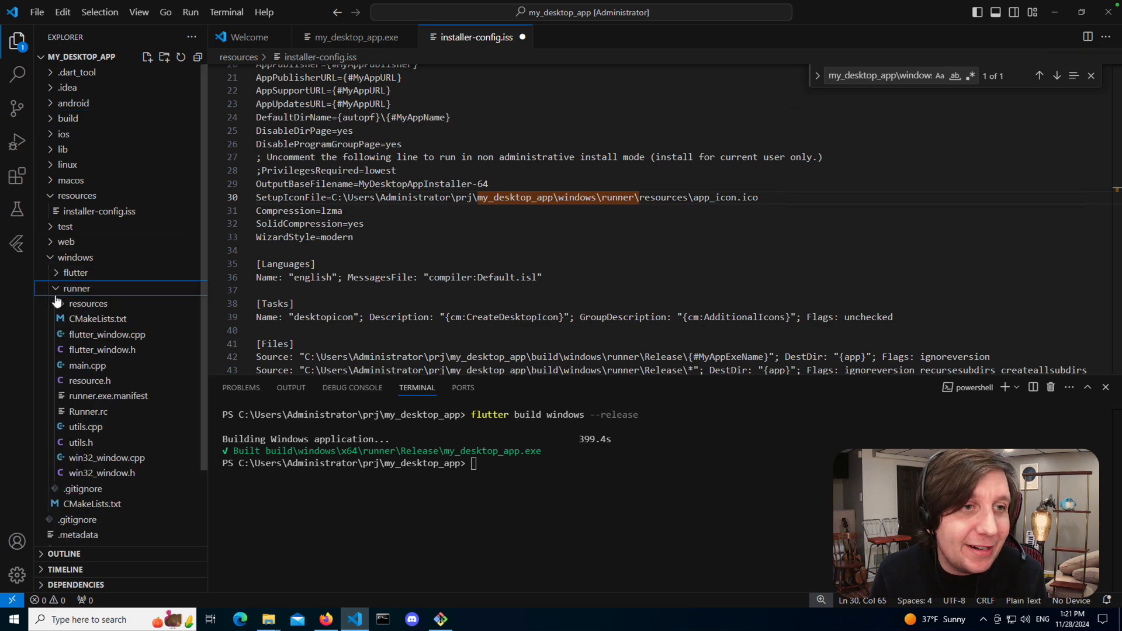
click(88, 303)
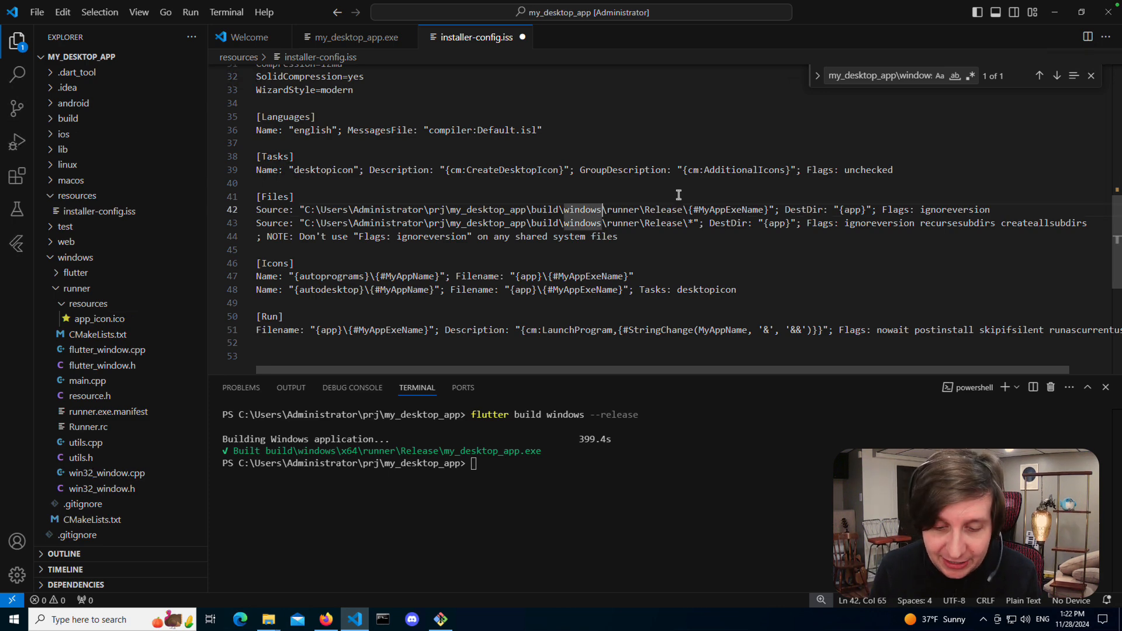
Insert \x64 after windows in the first [Files] Source path pointing at runner\Release.
text(\x64)
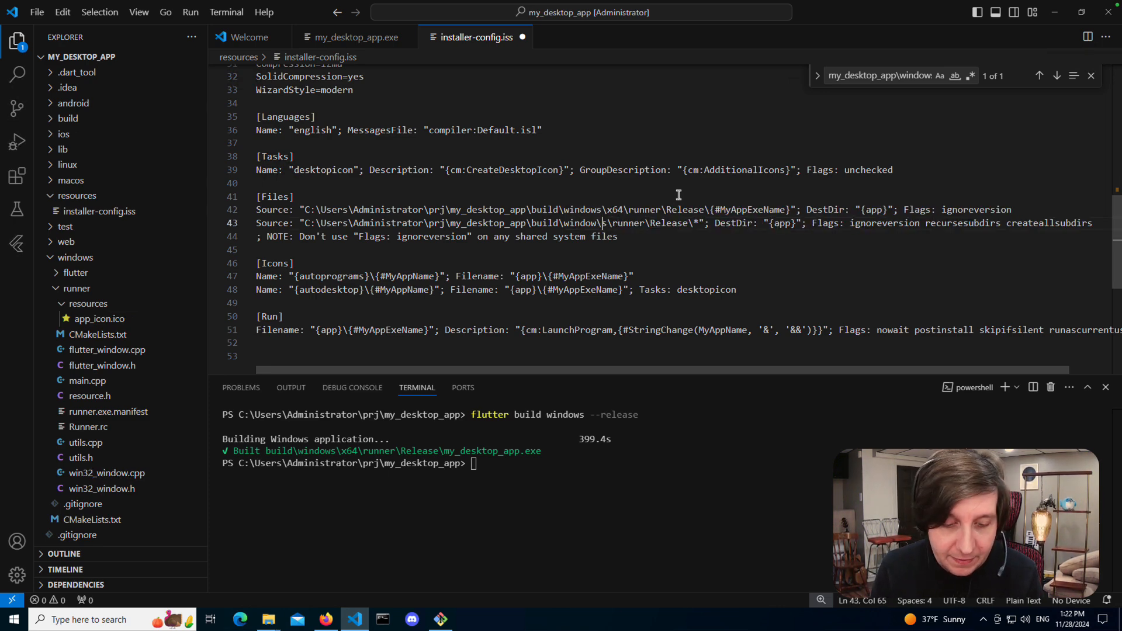
text(x64)
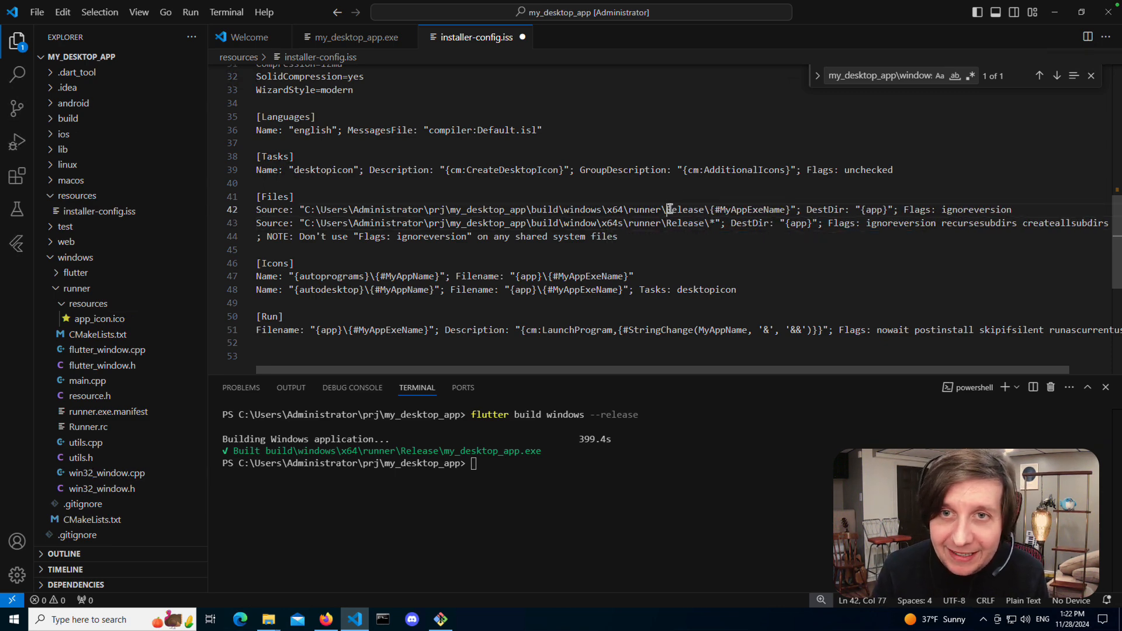
text(R)
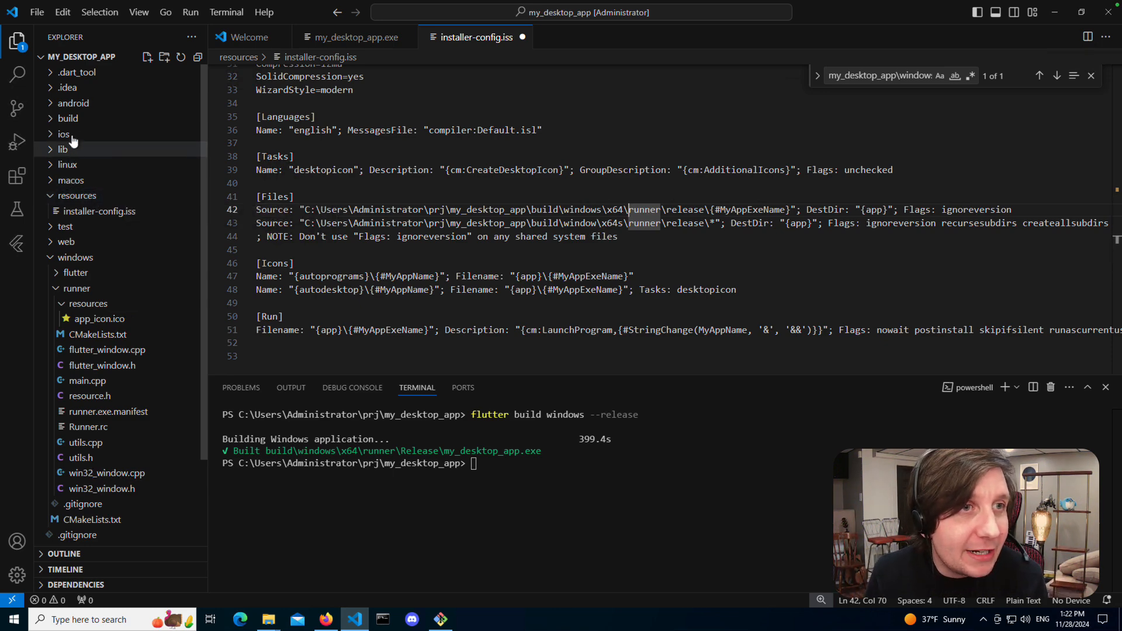
click(67, 118)
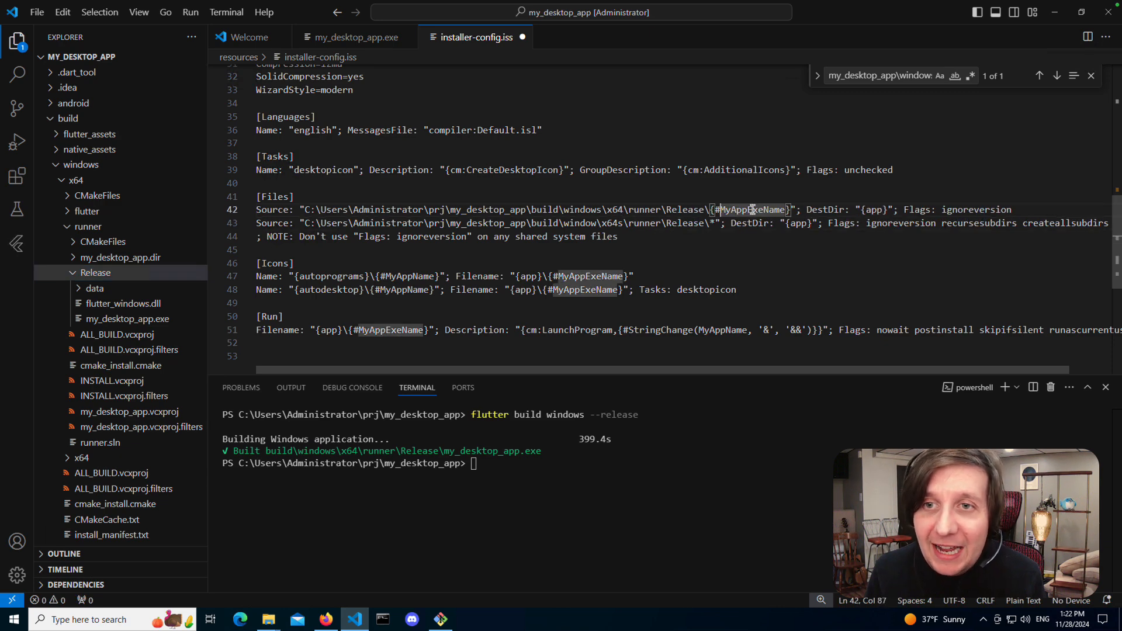
Update the second [Files] Source path to the same x64 runner Release output.
double_click(751, 209)
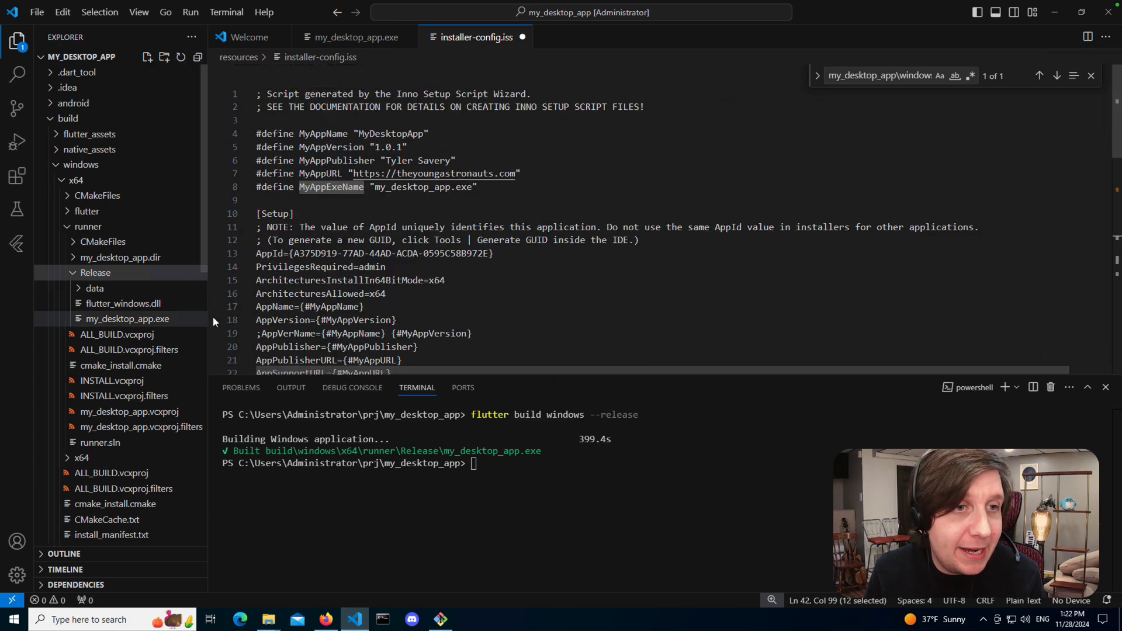
scroll(down, 3)
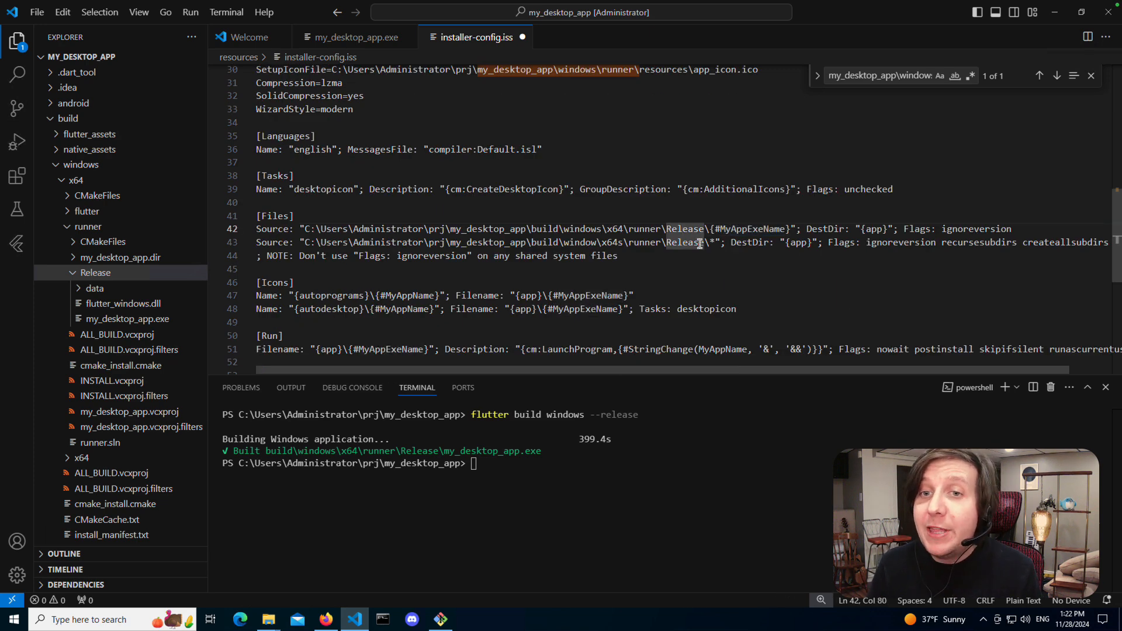
click(713, 242)
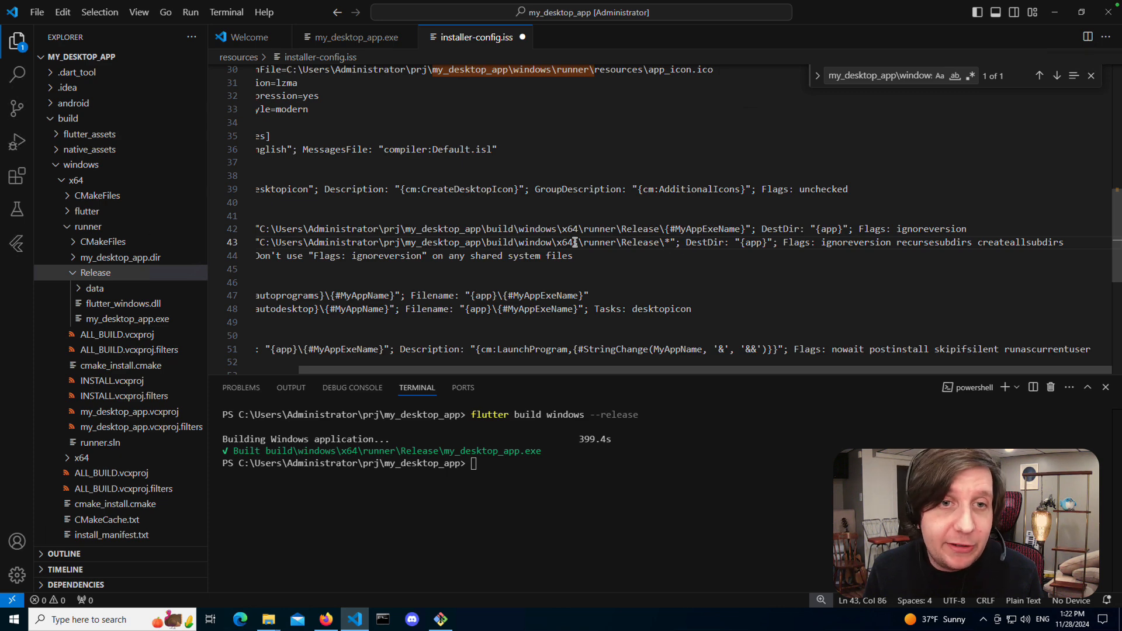
scroll(down, 3)
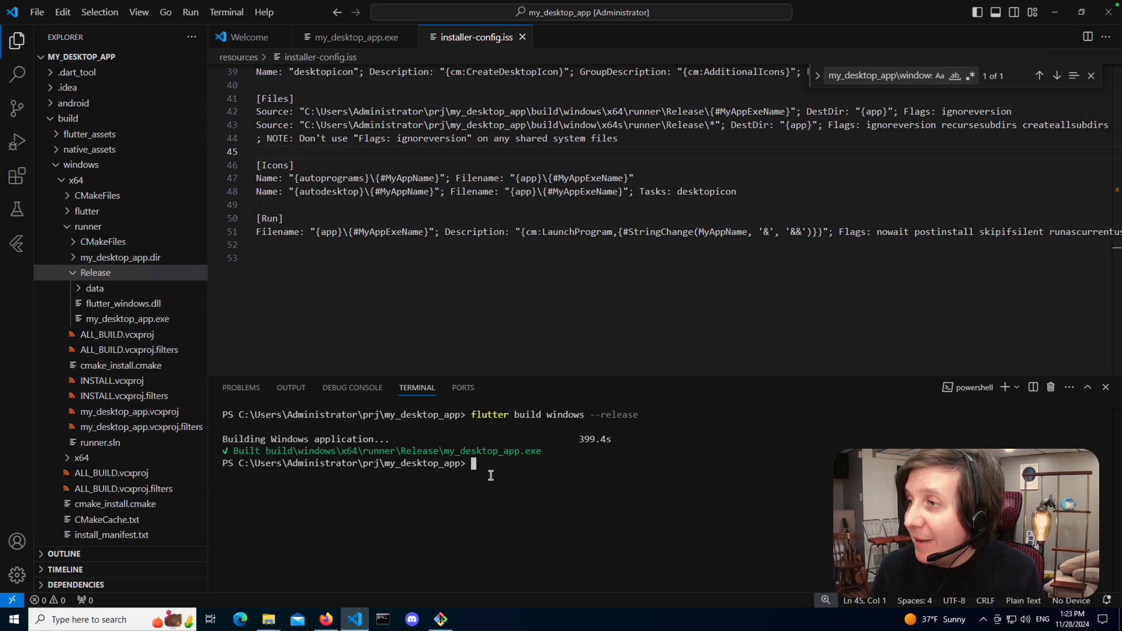
mouse_move(522, 414)
text(C:\"Program Files (x86)"\"Inno Setup 6"\ISCC .)
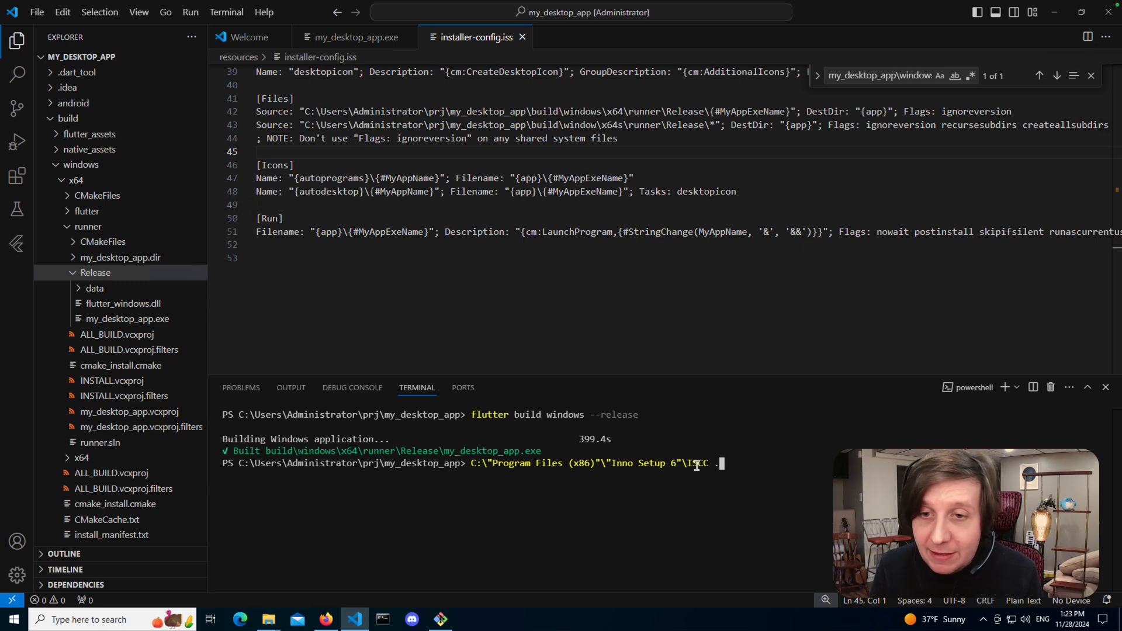
Run "C:\Program Files (x86)\Inno Setup 6\ISCC" on .\resources\installer-config.iss in the terminal.
text(\resources\)
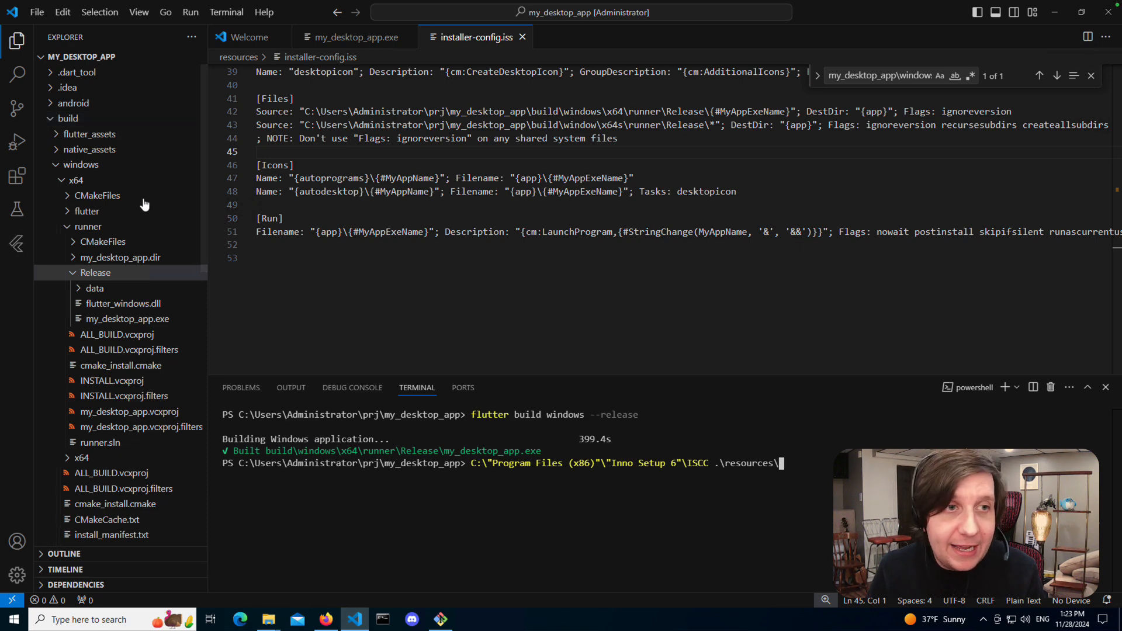
text(ins)
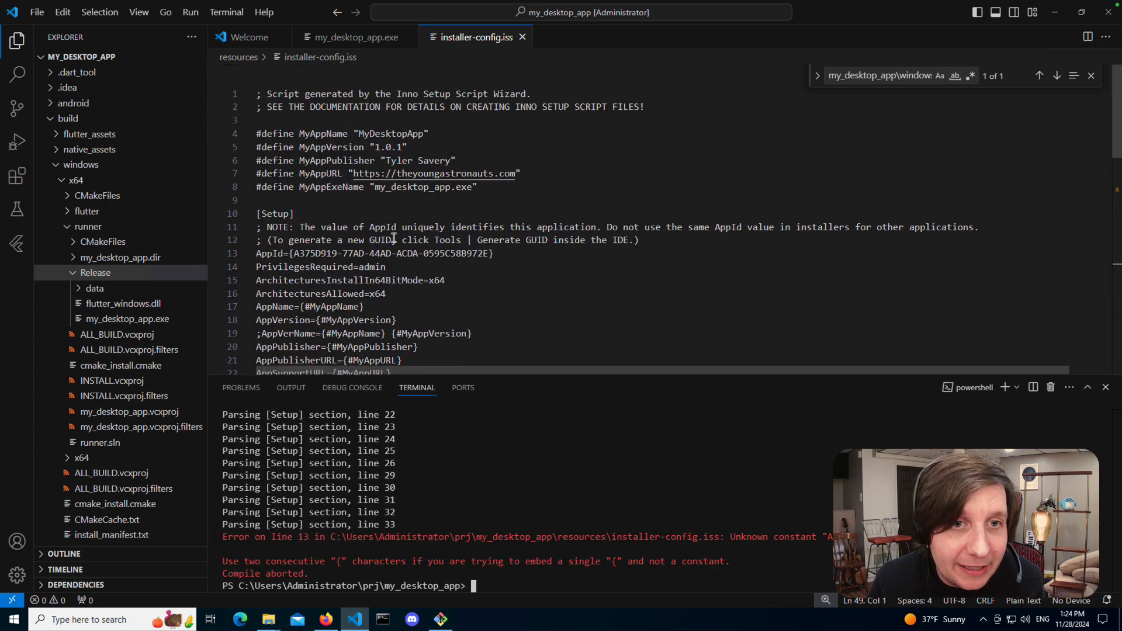
Correct the second Source path from build\window to build\windows\x64 and recompile.
click(290, 254)
text(x)
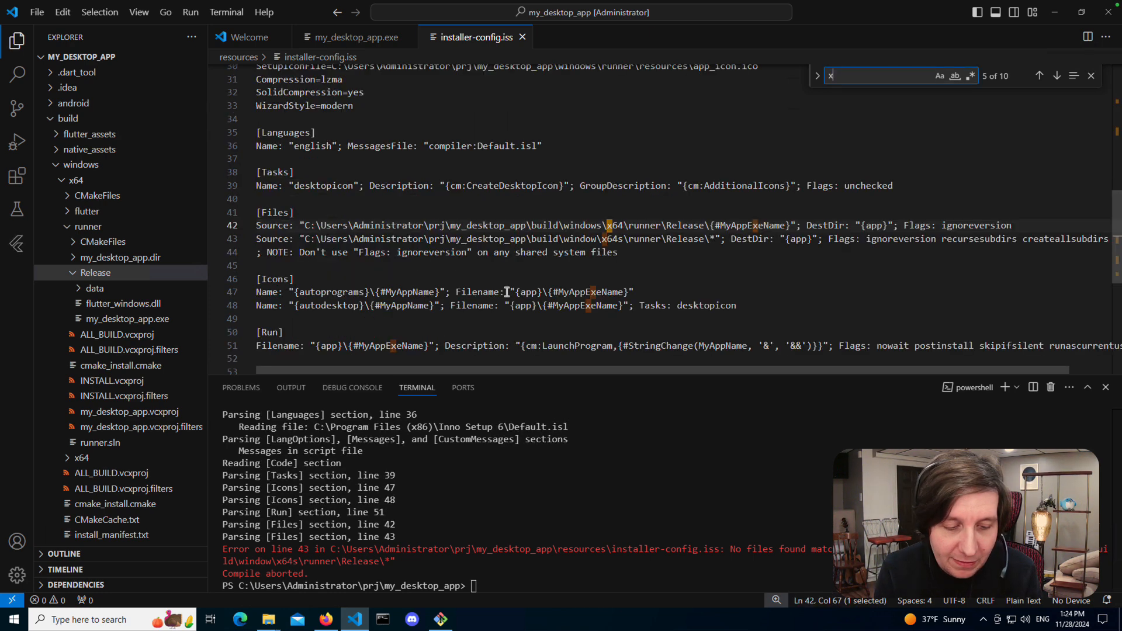
text(64s)
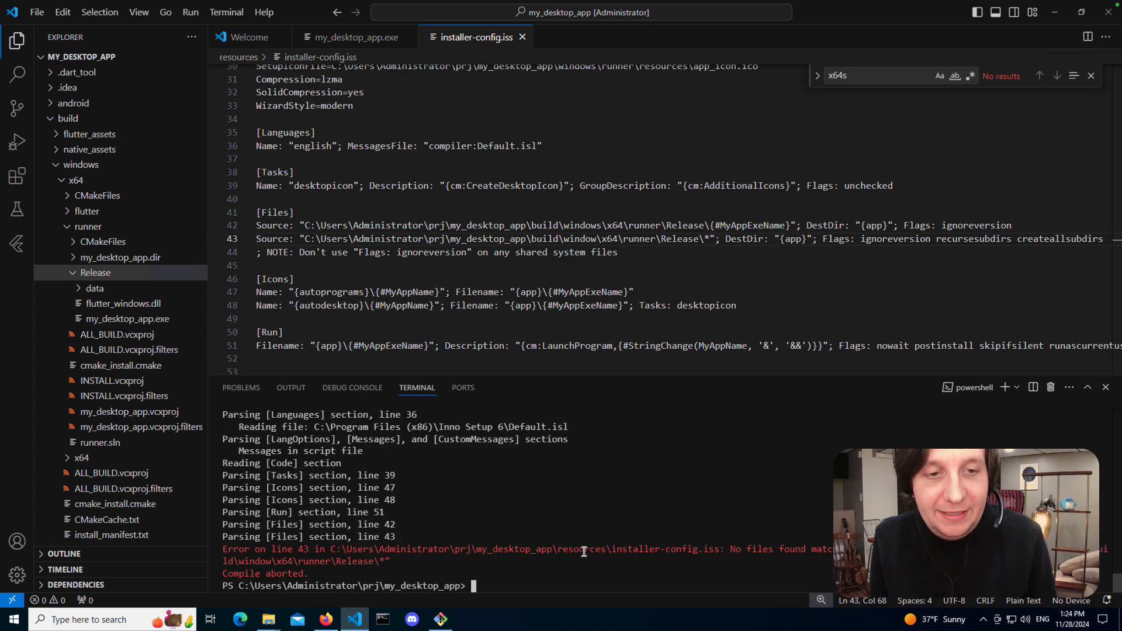
mouse_move(687, 557)
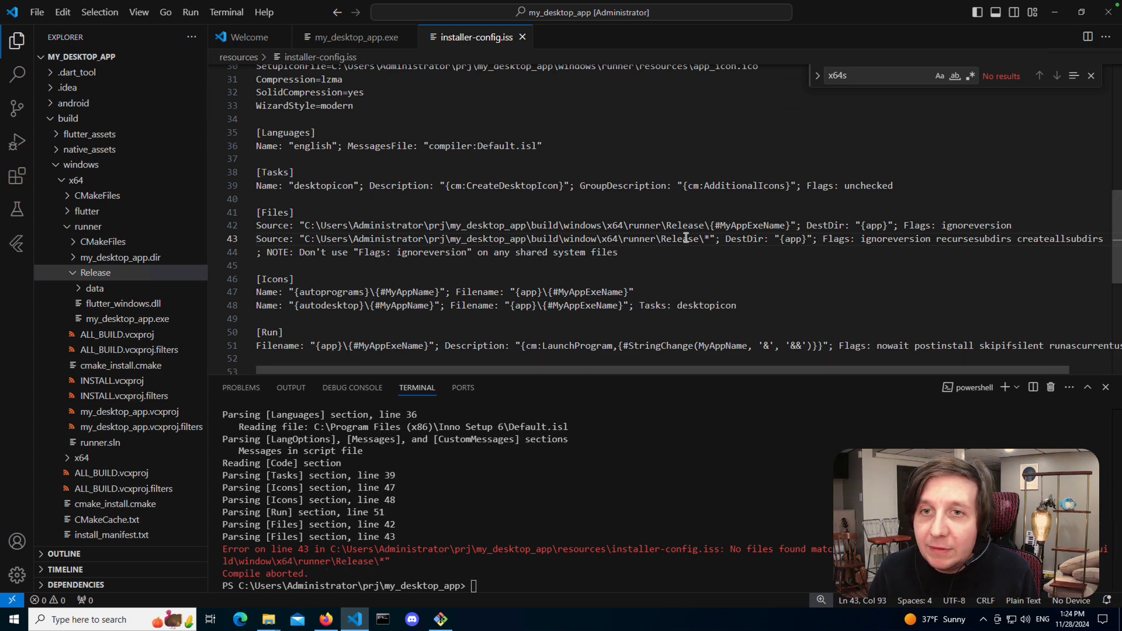
double_click(745, 239)
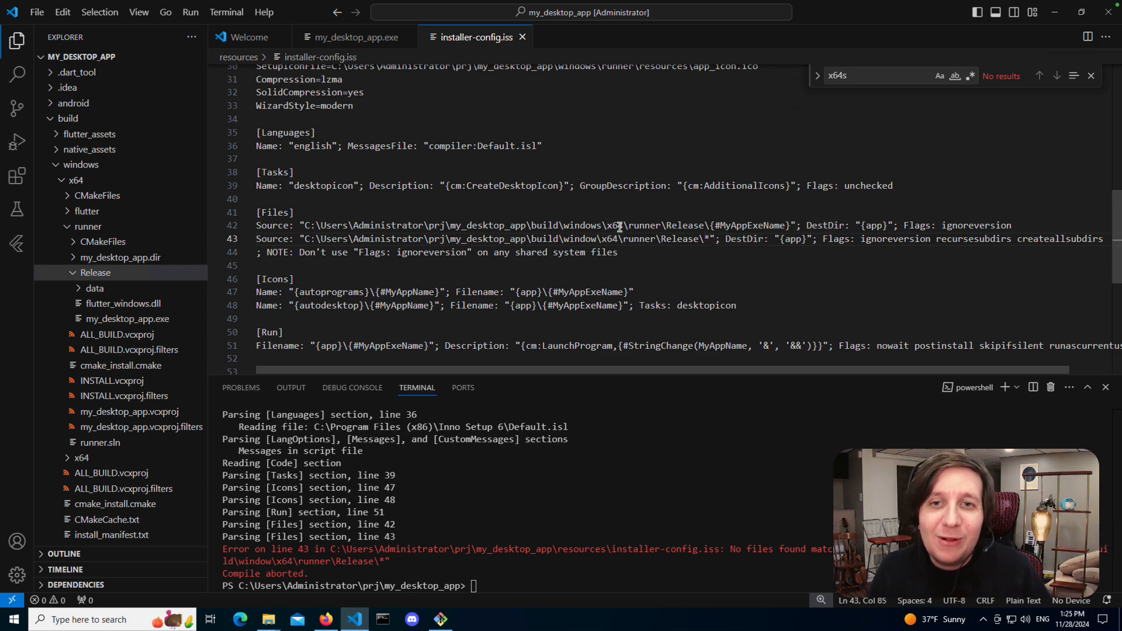
double_click(579, 238)
text(s)
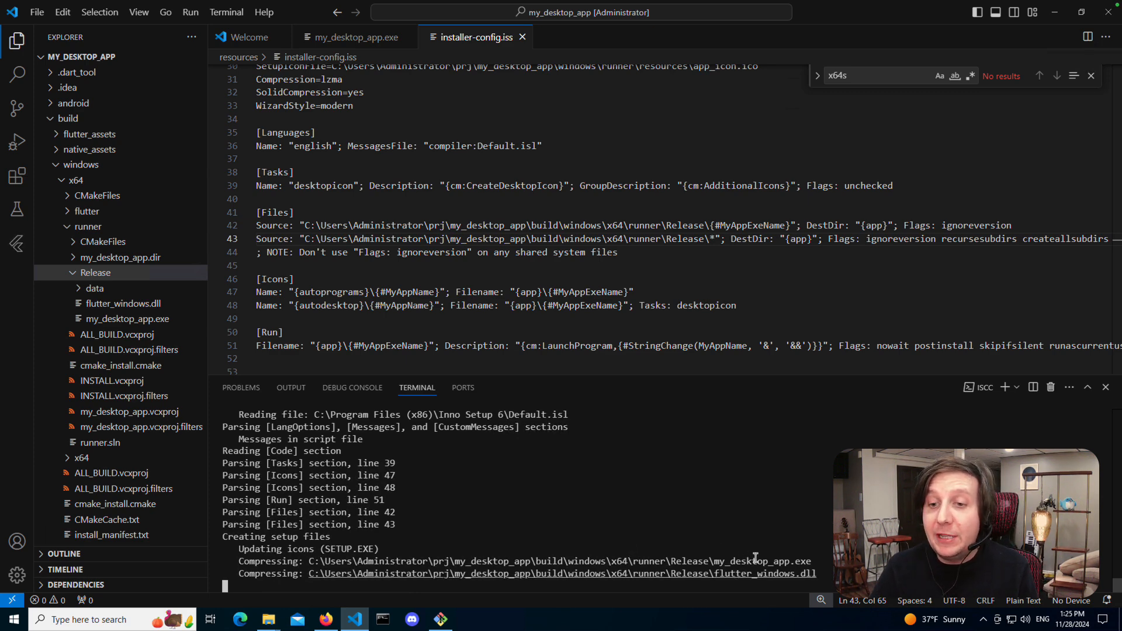
mouse_move(750, 538)
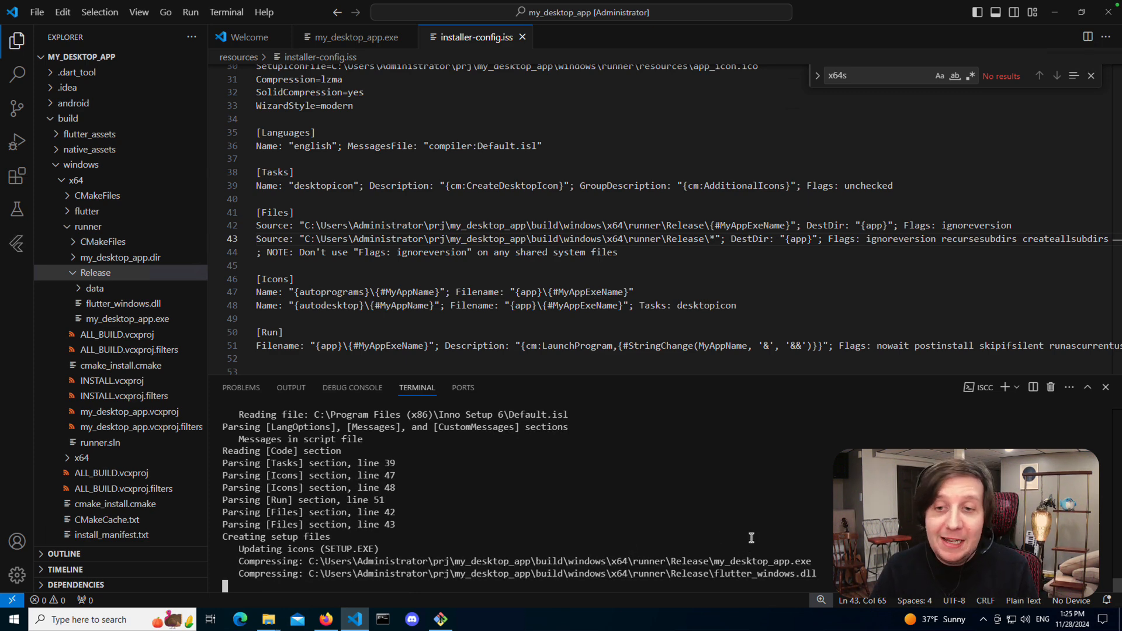
mouse_move(752, 554)
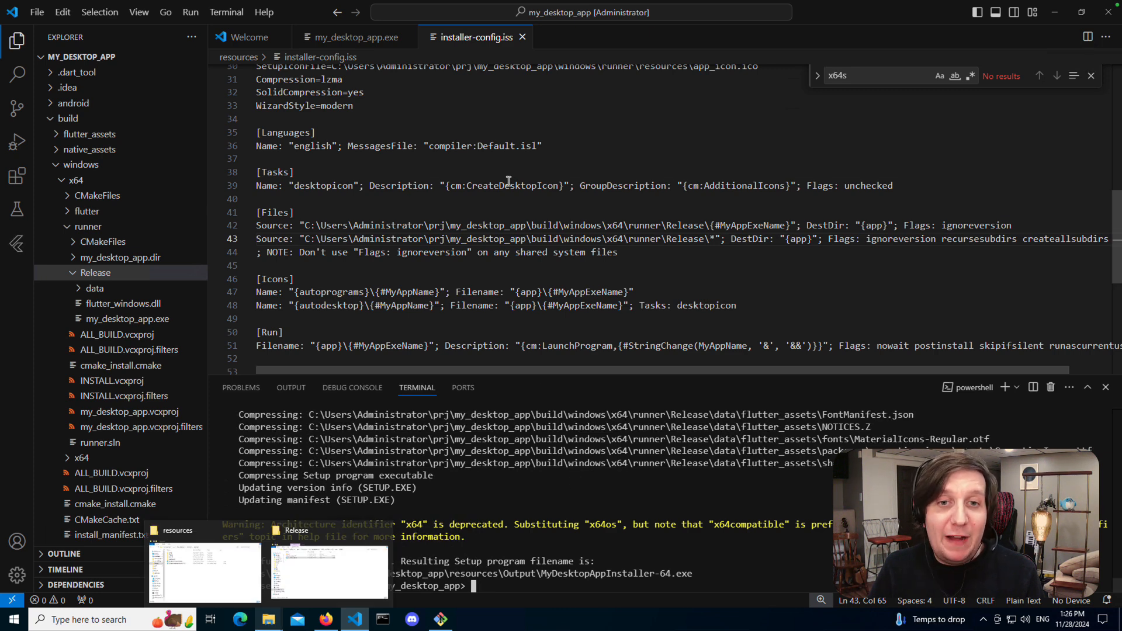
Reveal the resources/Output folder from the project tree in File Explorer.
click(276, 211)
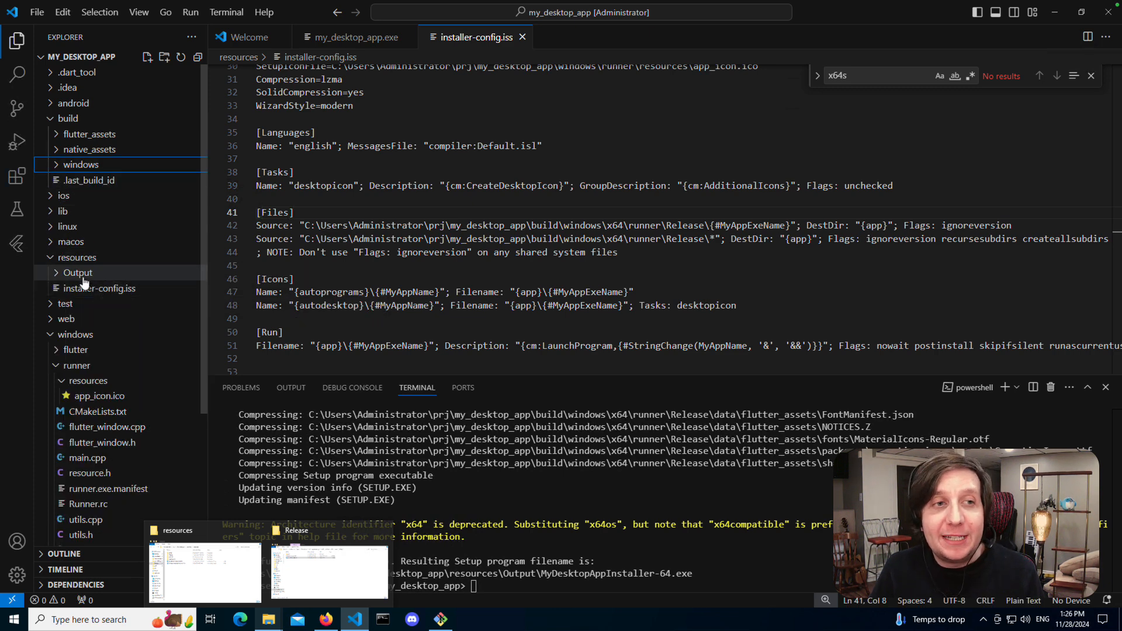
mouse_move(77, 272)
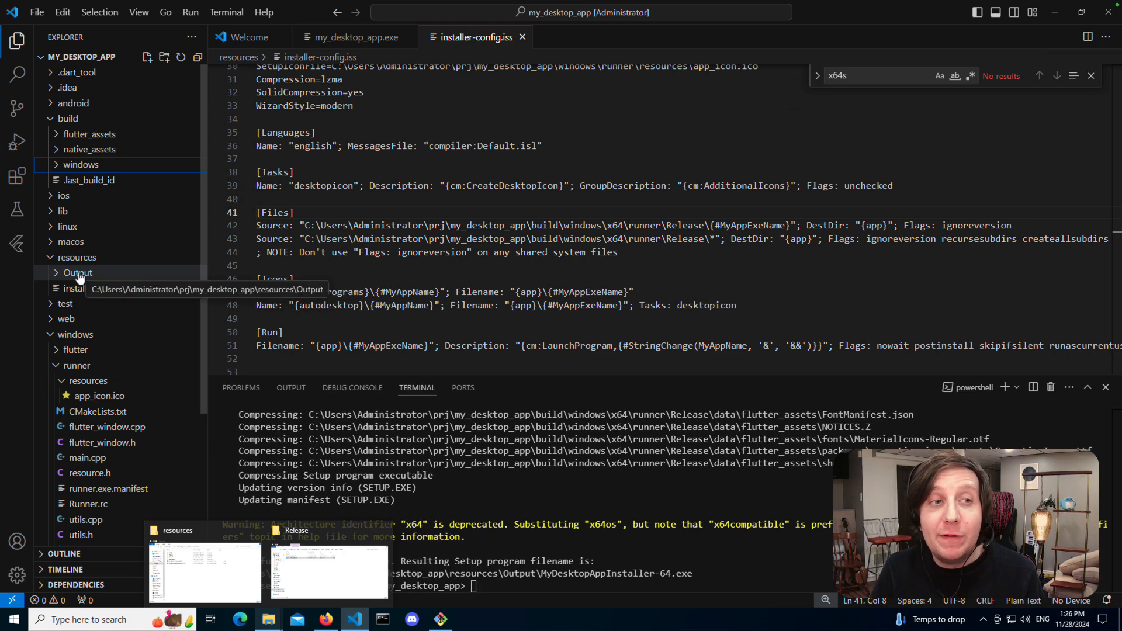
right_click(77, 272)
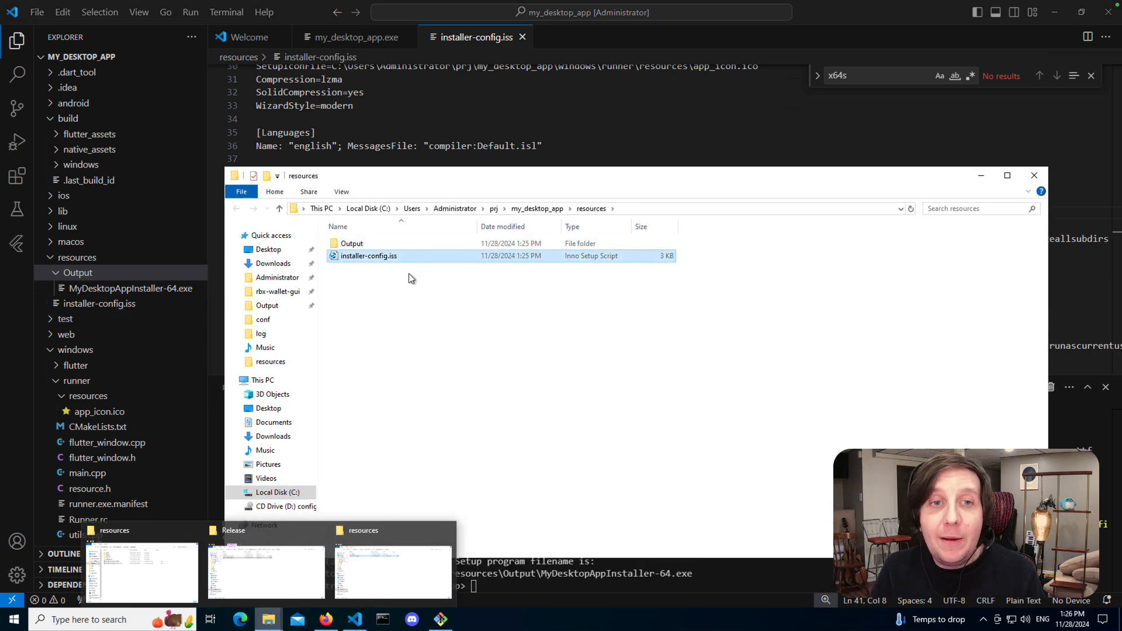
mouse_move(368, 256)
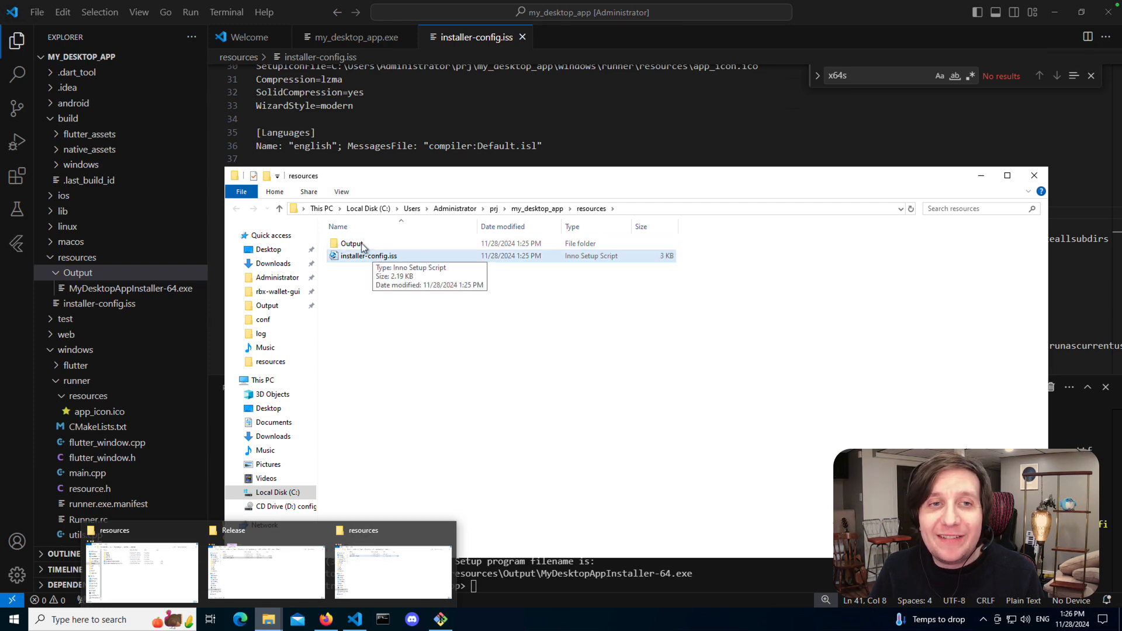
Run MyDesktopAppInstaller-64.exe from the Output folder, starting the MyDesktopApp 1.0.1 setup wizard.
click(352, 243)
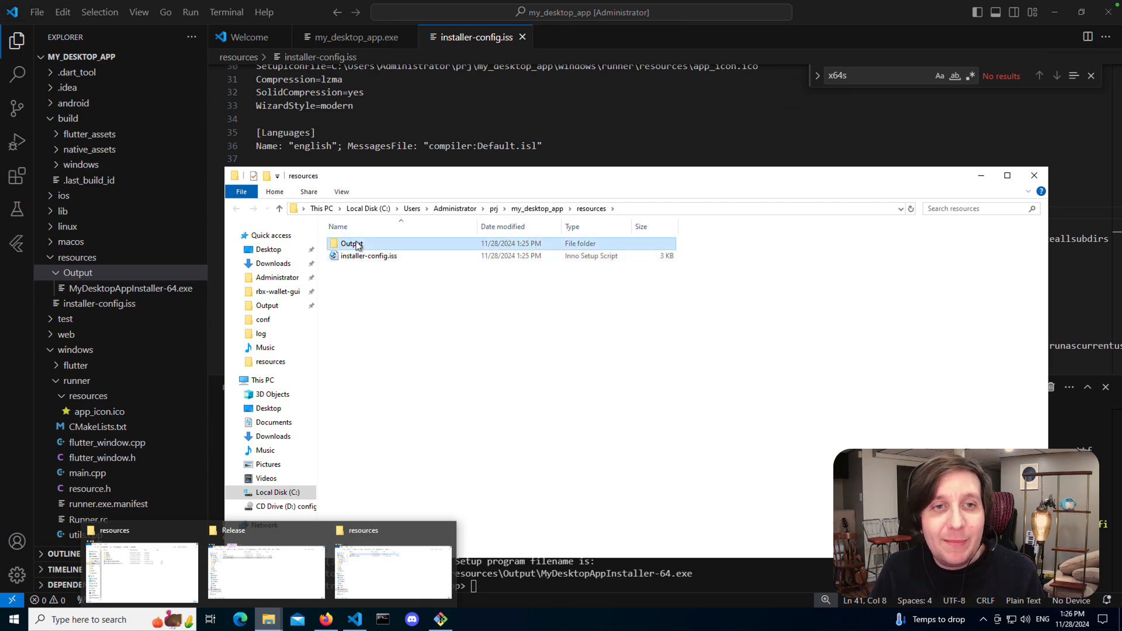
double_click(351, 243)
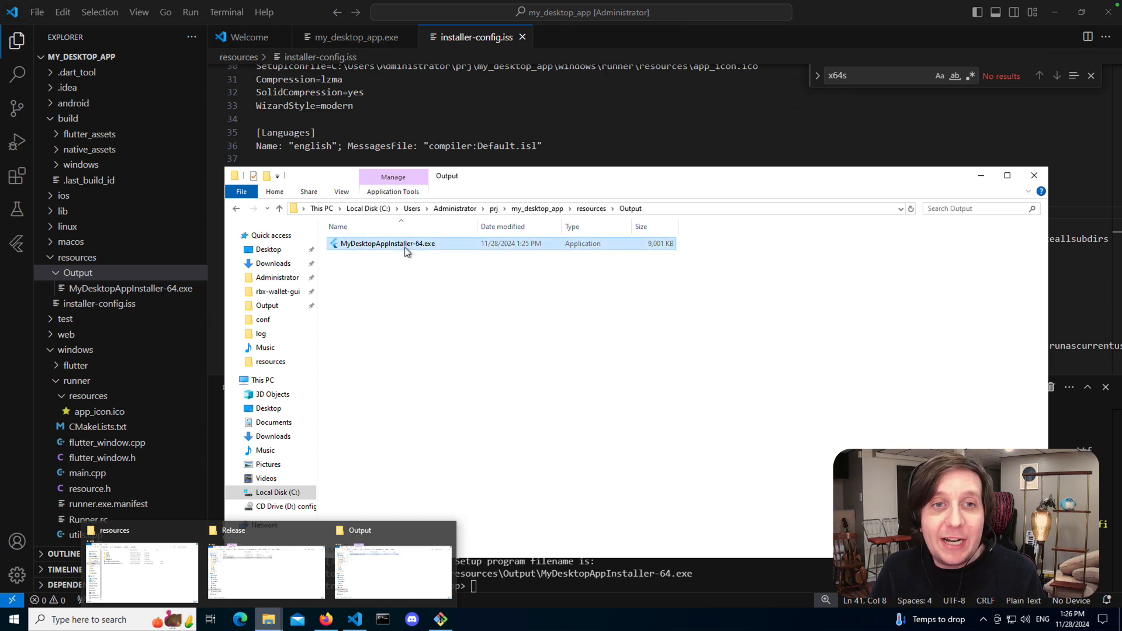
mouse_move(388, 243)
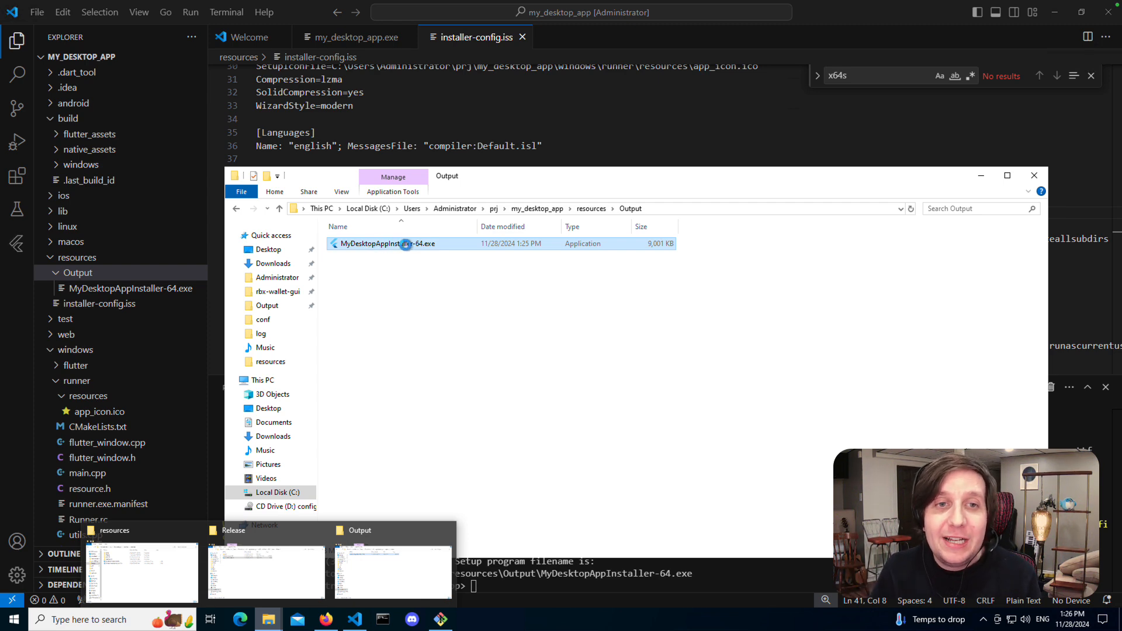
right_click(389, 243)
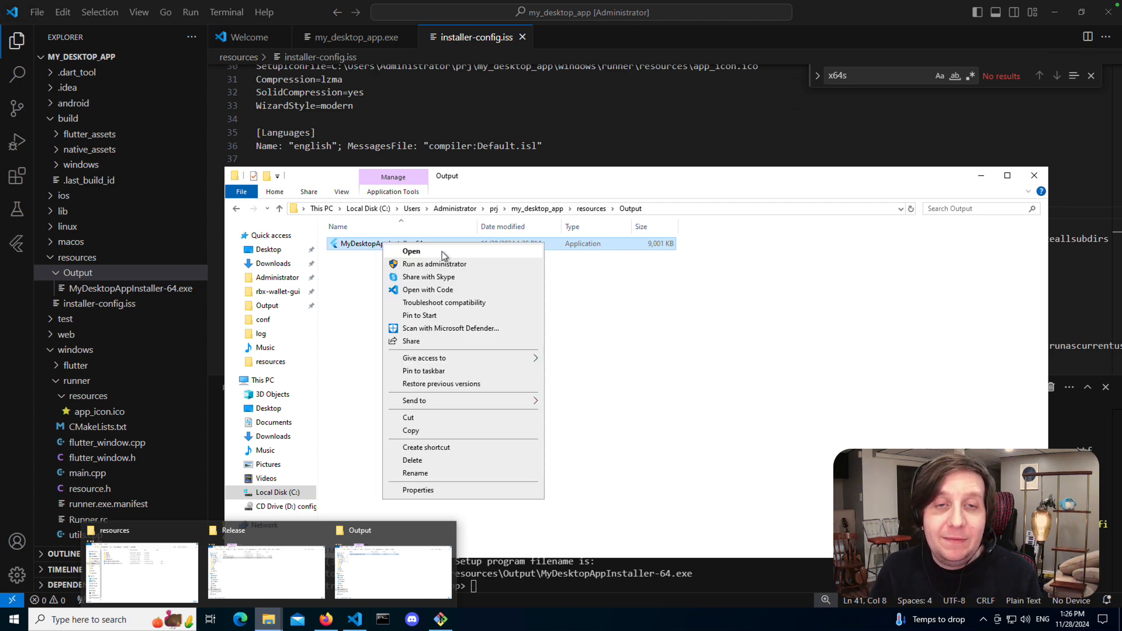
click(533, 270)
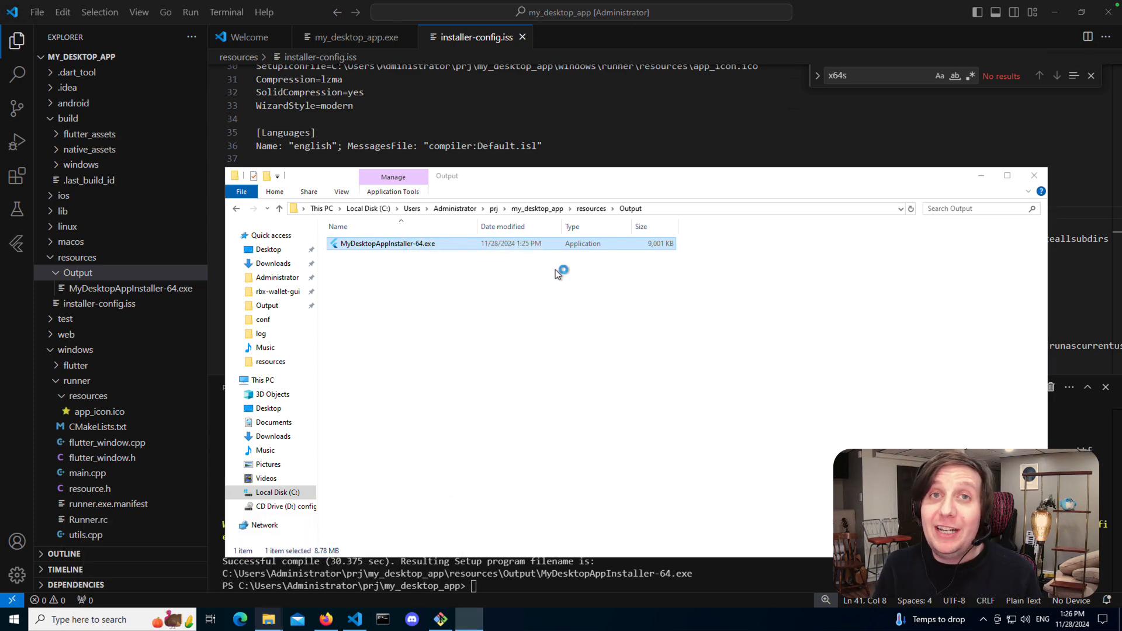
double_click(388, 243)
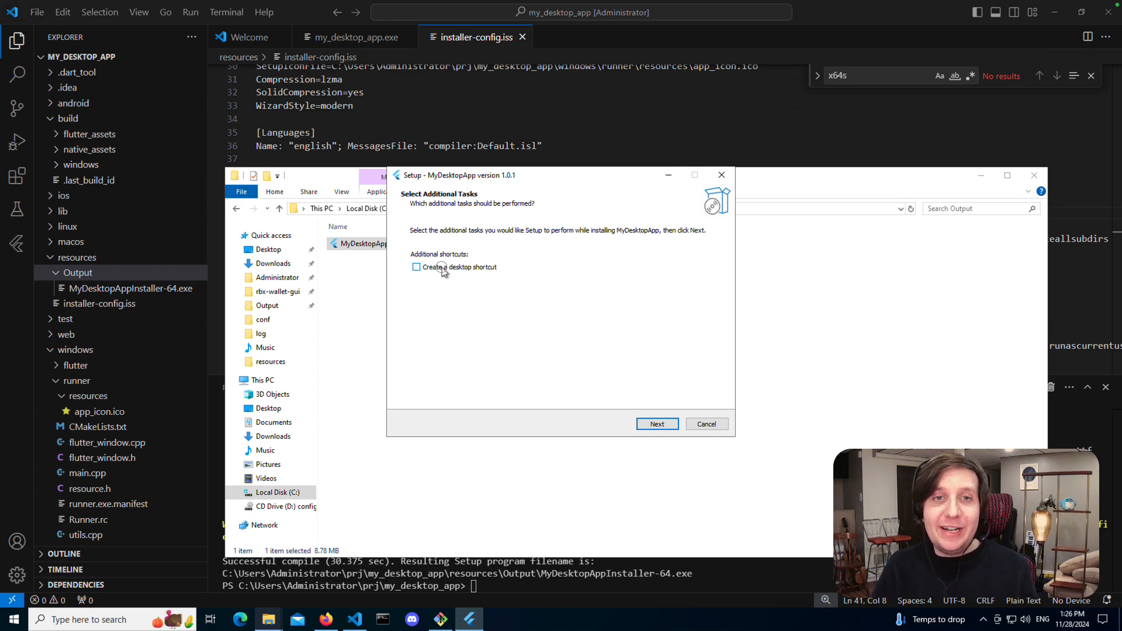
Install MyDesktopApp with a desktop shortcut and launch it when setup finishes.
click(656, 423)
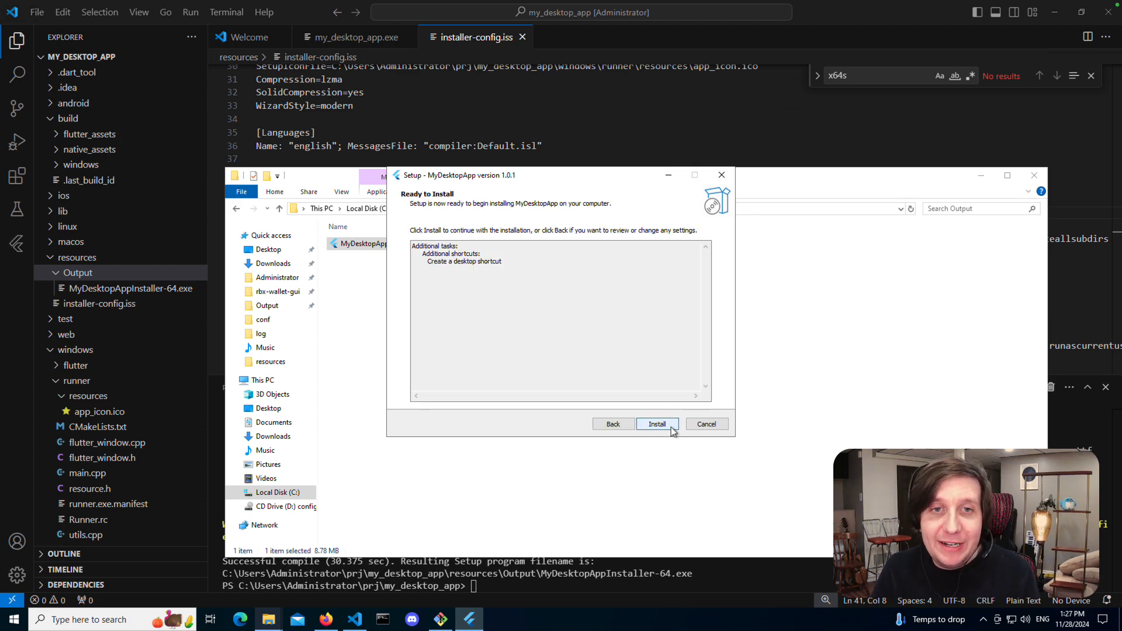
click(657, 423)
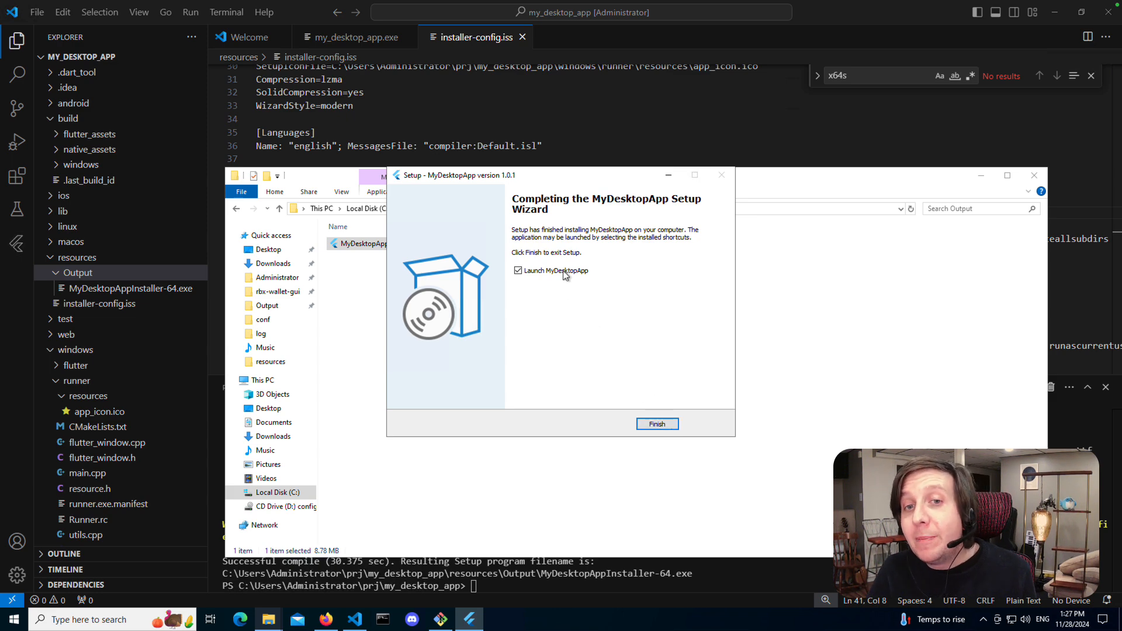
click(656, 423)
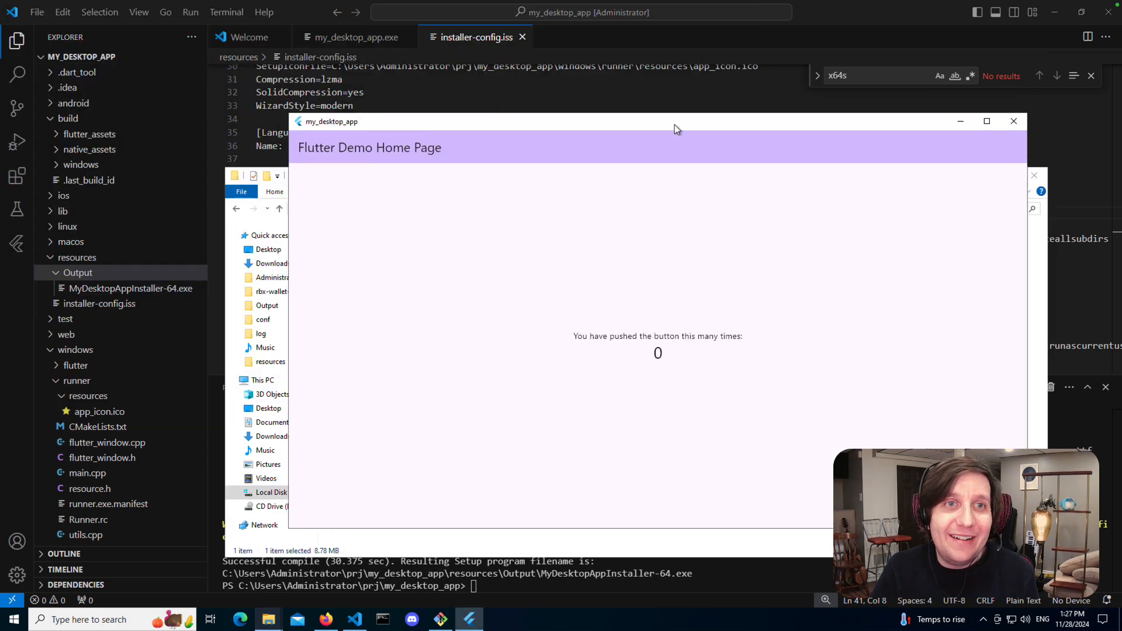
Drag the running my_desktop_app window to a new position on screen.
drag(677, 121, 583, 100)
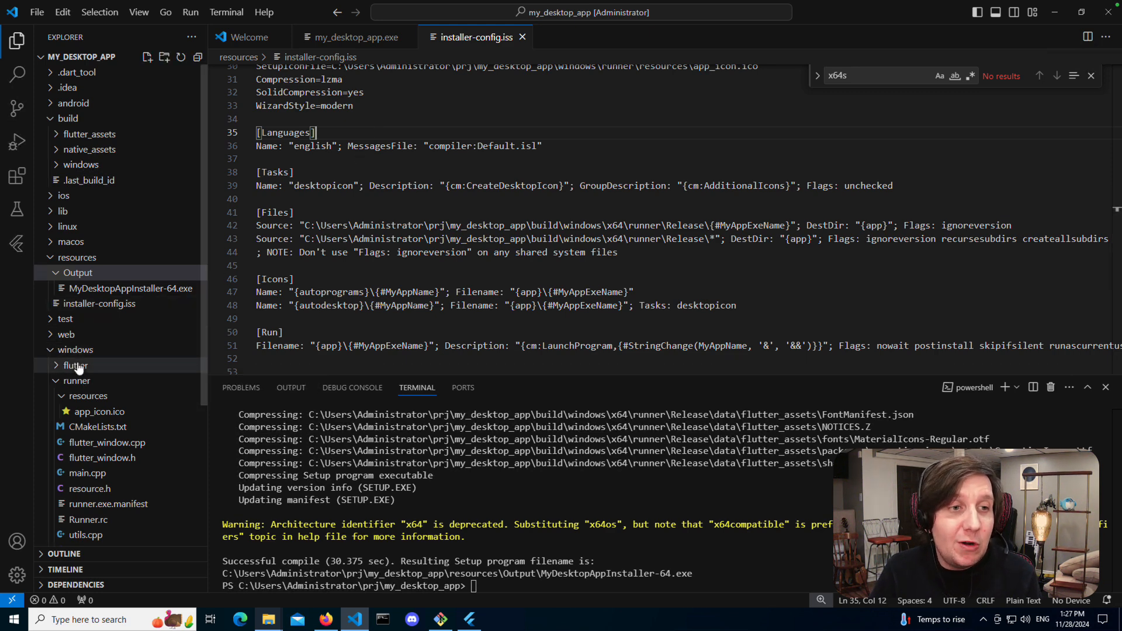
Locate windows/runner/main.cpp and bring the window.Create call into view.
click(75, 364)
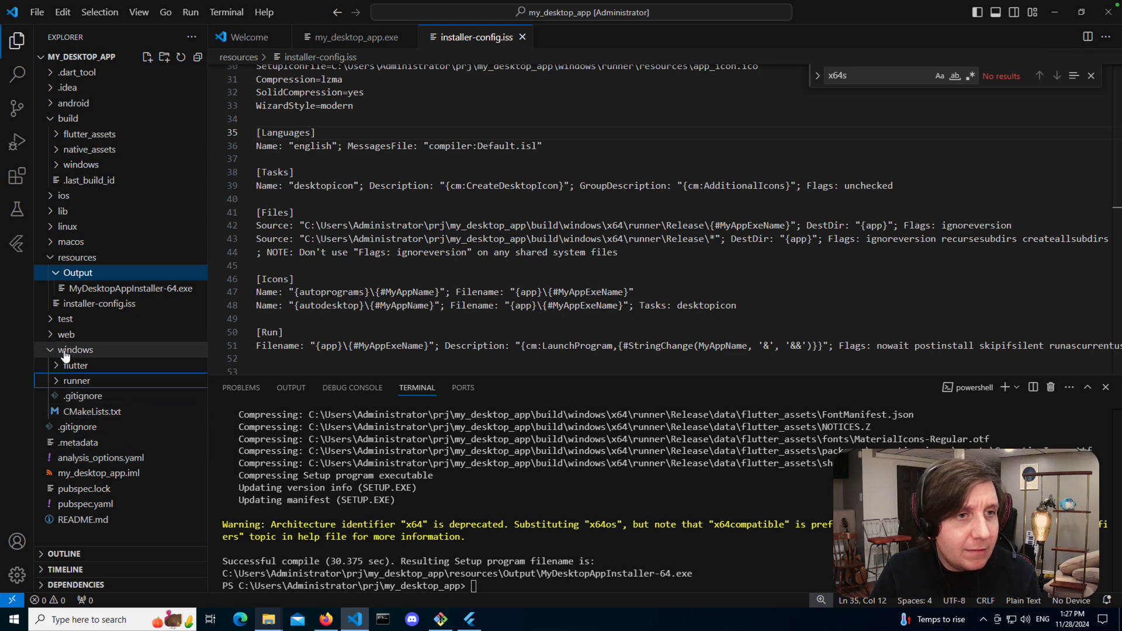
mouse_move(75, 379)
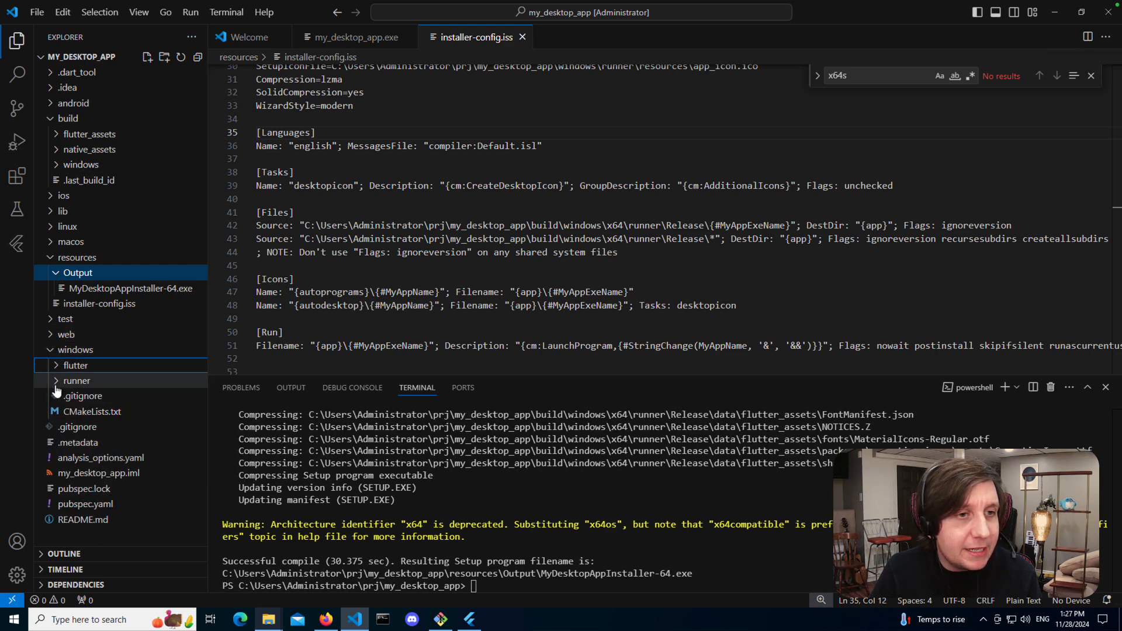
click(77, 380)
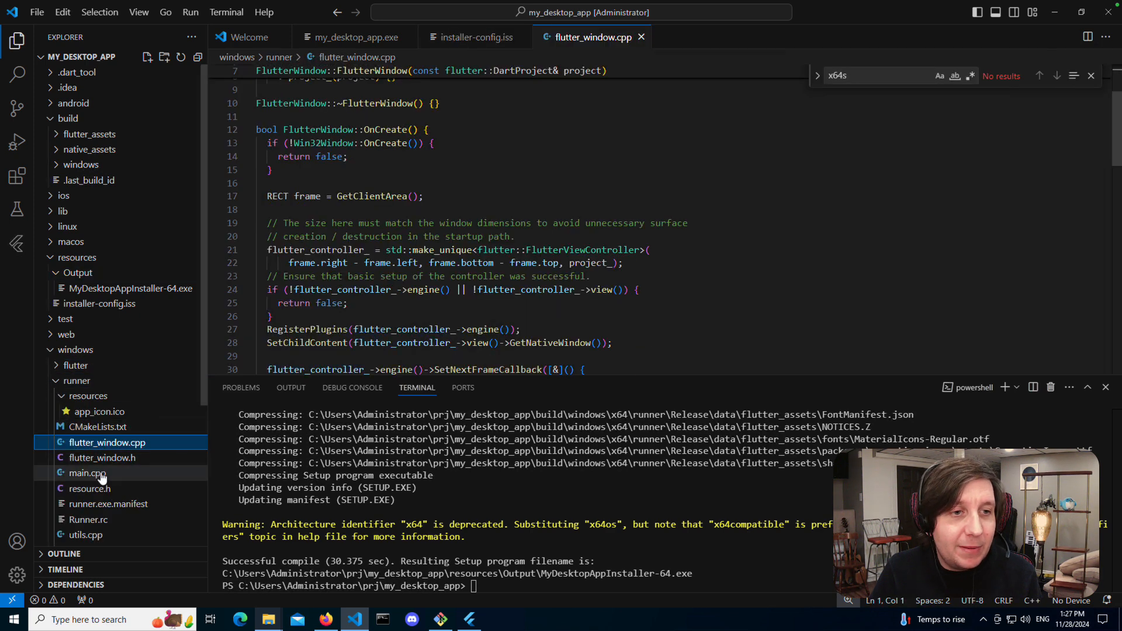
click(88, 473)
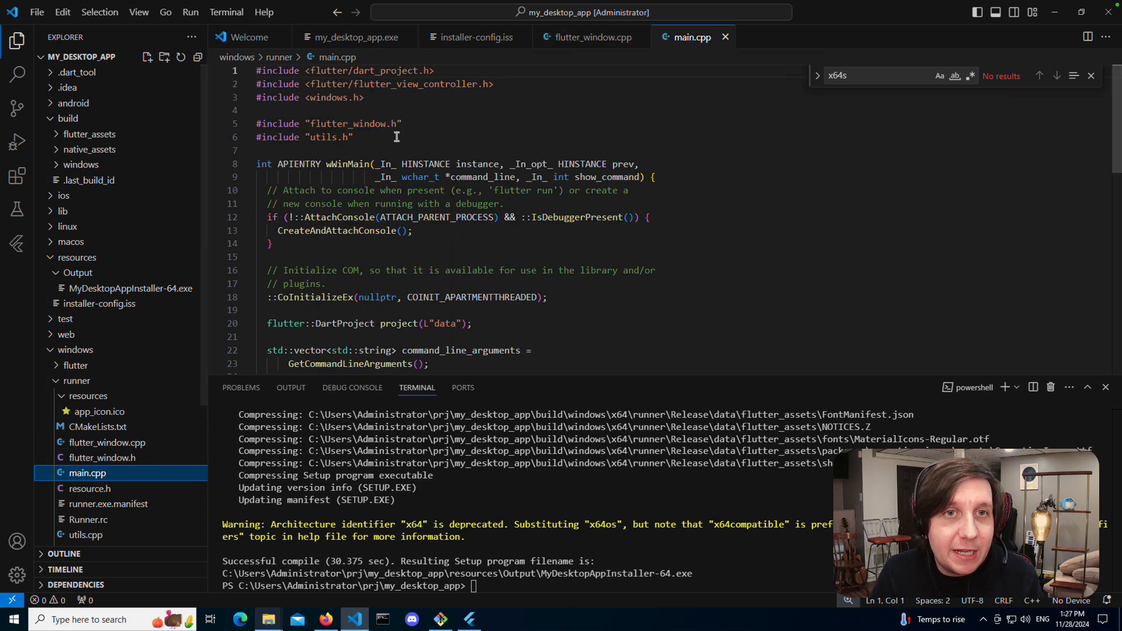
scroll(down, 3)
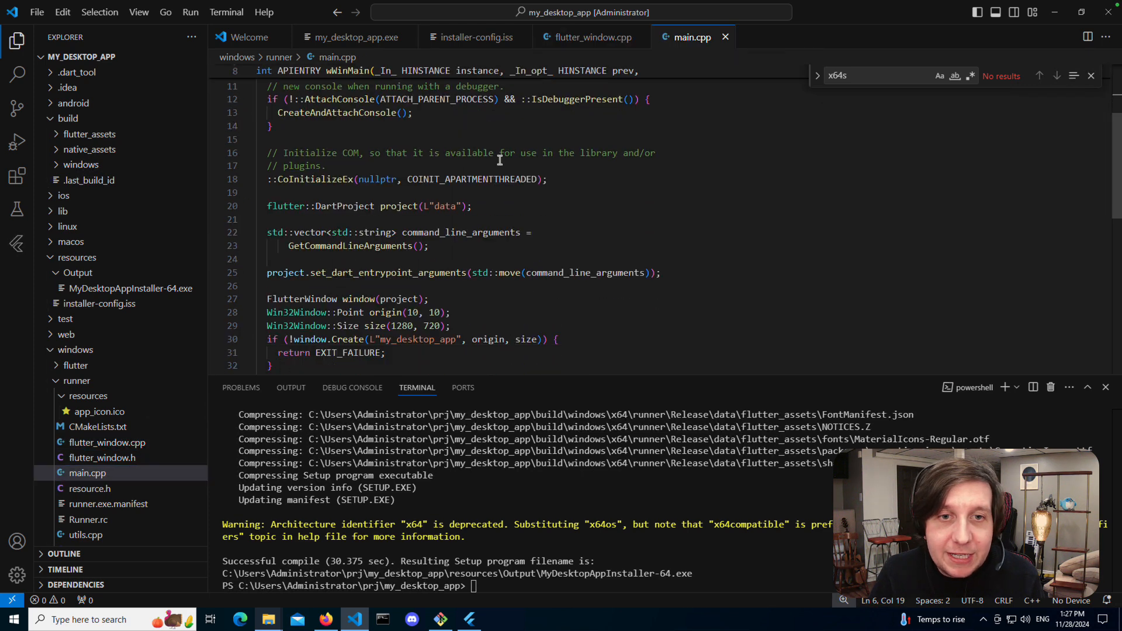
Replace the window title my_desktop_app with MyDesktopApp and save main.cpp.
double_click(417, 282)
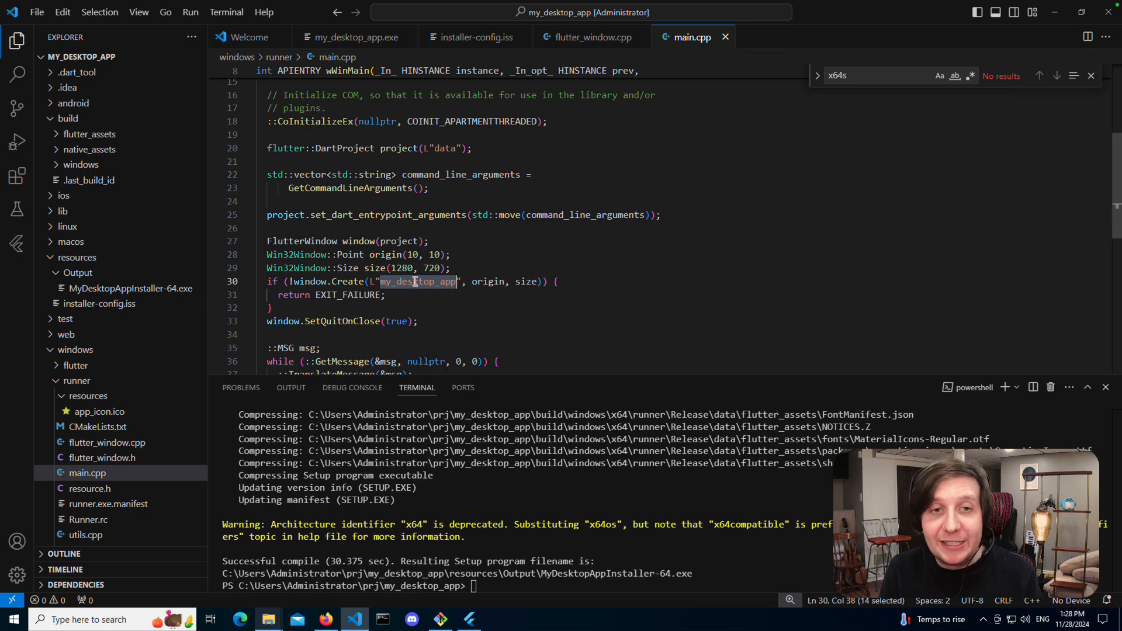
text(MyDe)
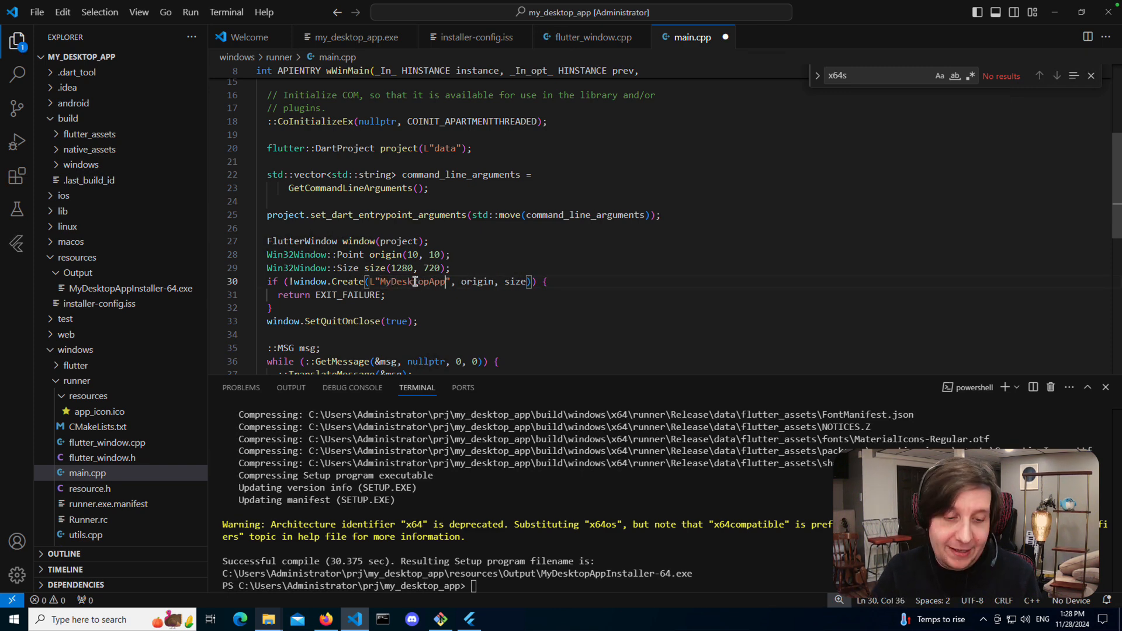
key(alt+tab)
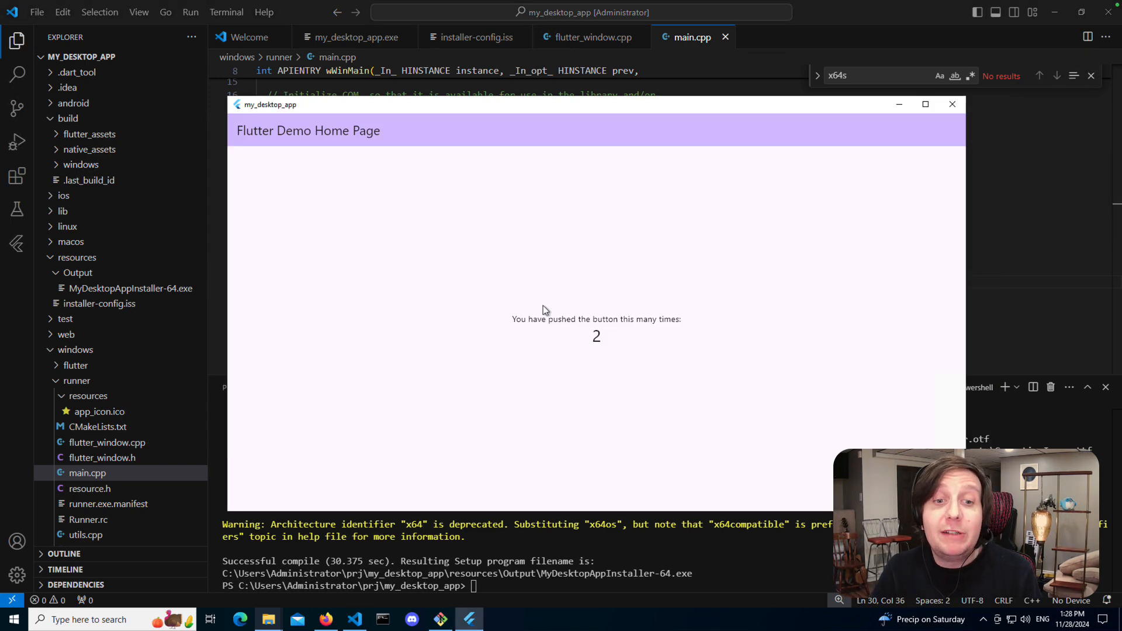
mouse_move(537, 316)
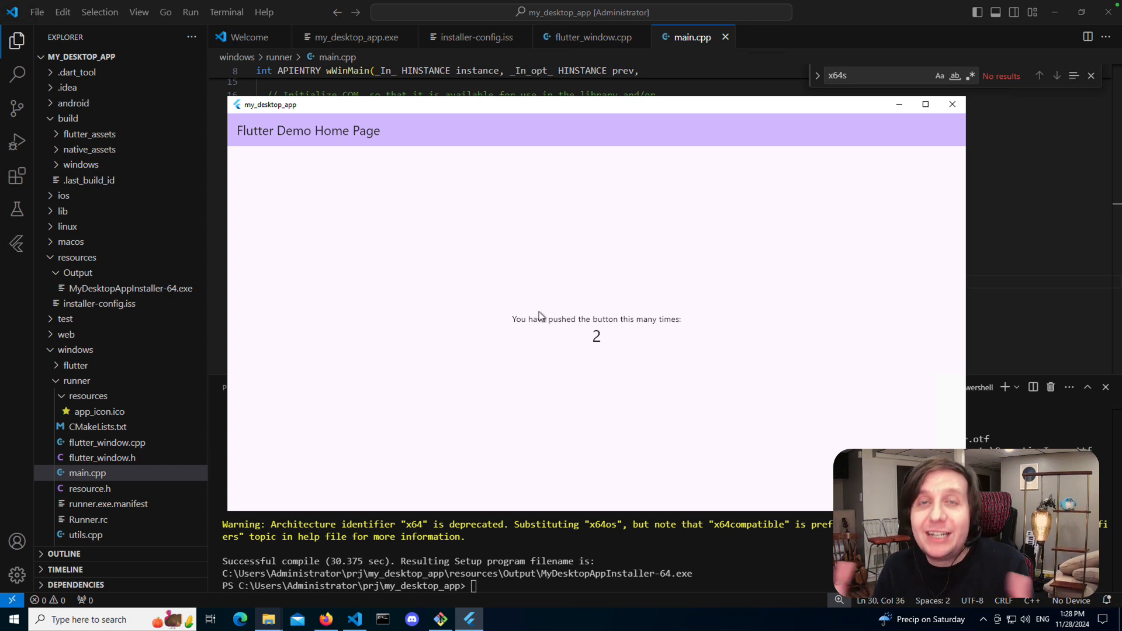
mouse_move(301, 106)
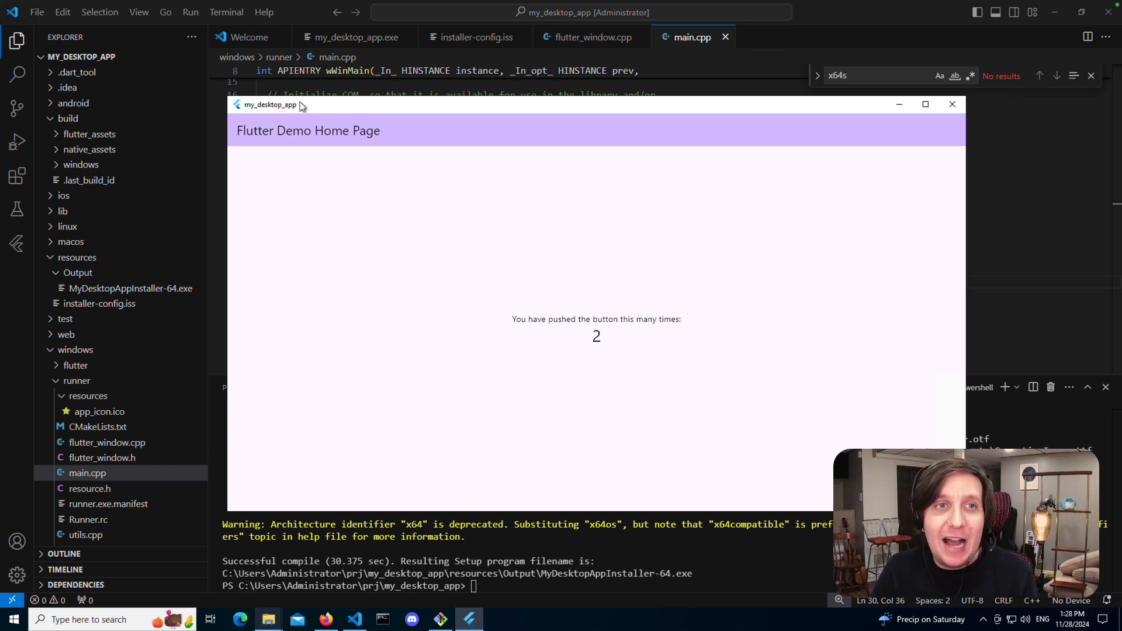